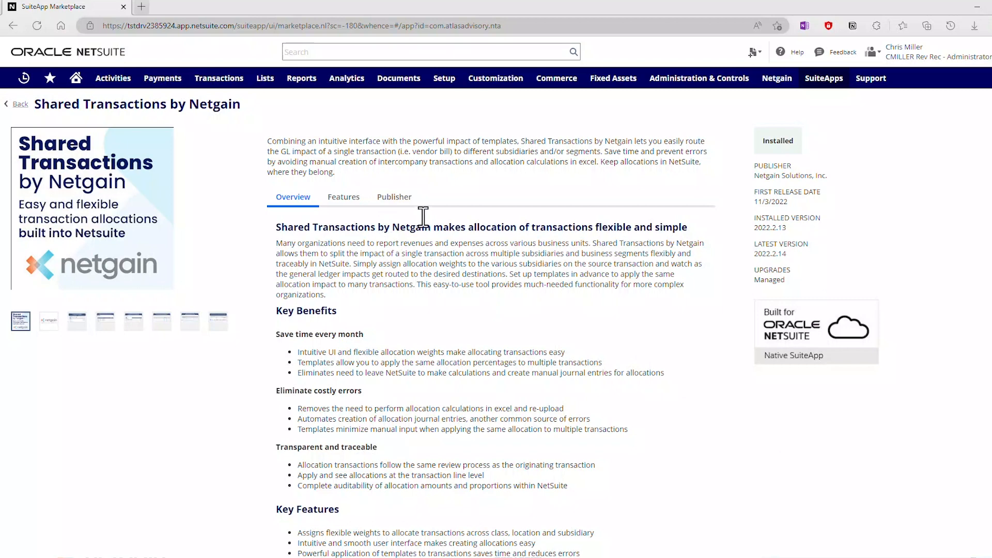
Step: Bring up the Setup menu to reach the accounting setup tasks
left_click(443, 78)
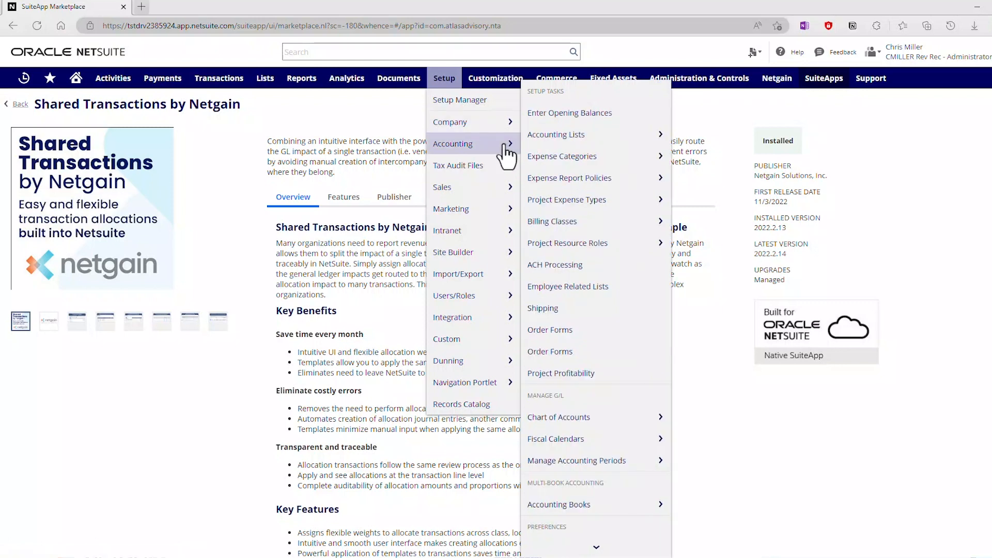
mouse_move(567, 265)
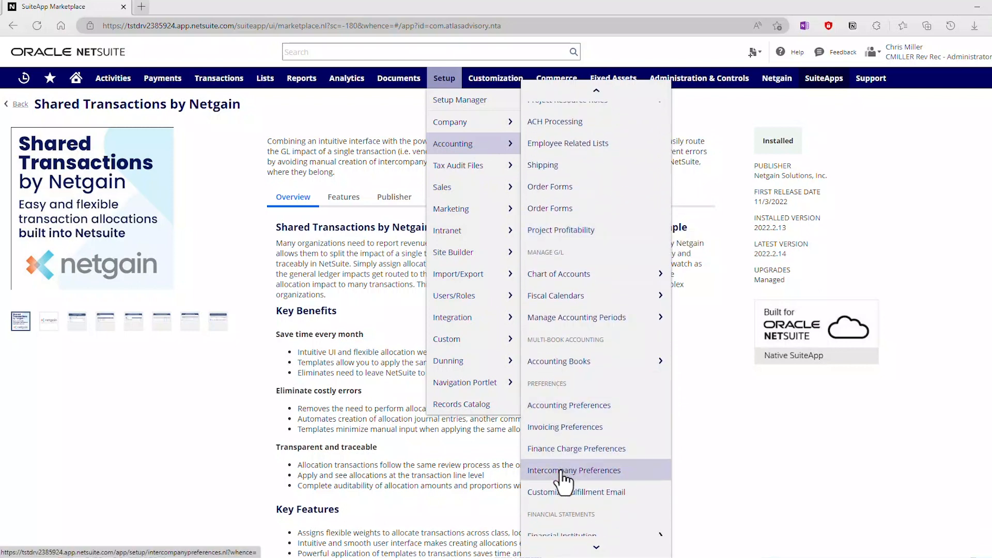
Step: Load Intercompany Preferences and keep Journal as the Cross Charge Output Type
left_click(573, 470)
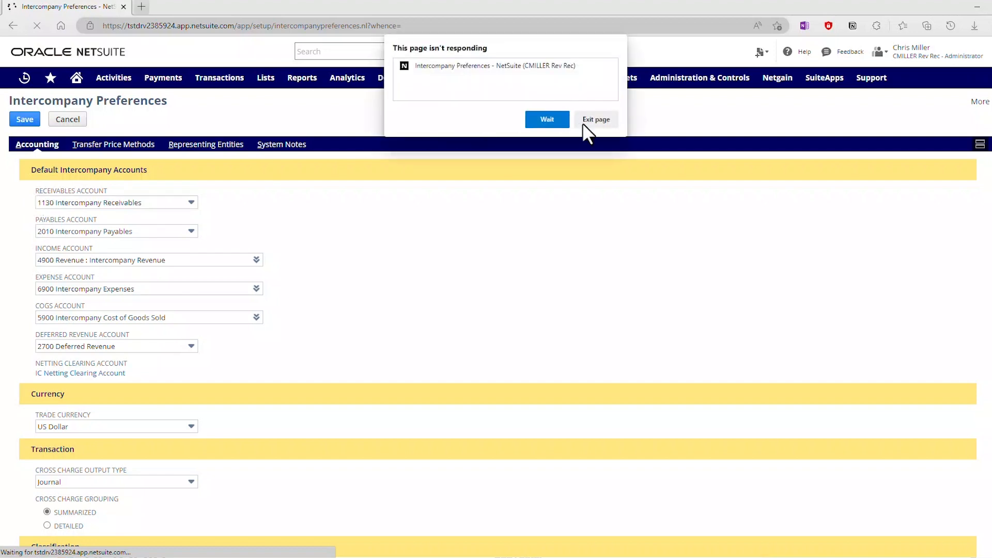
left_click(545, 119)
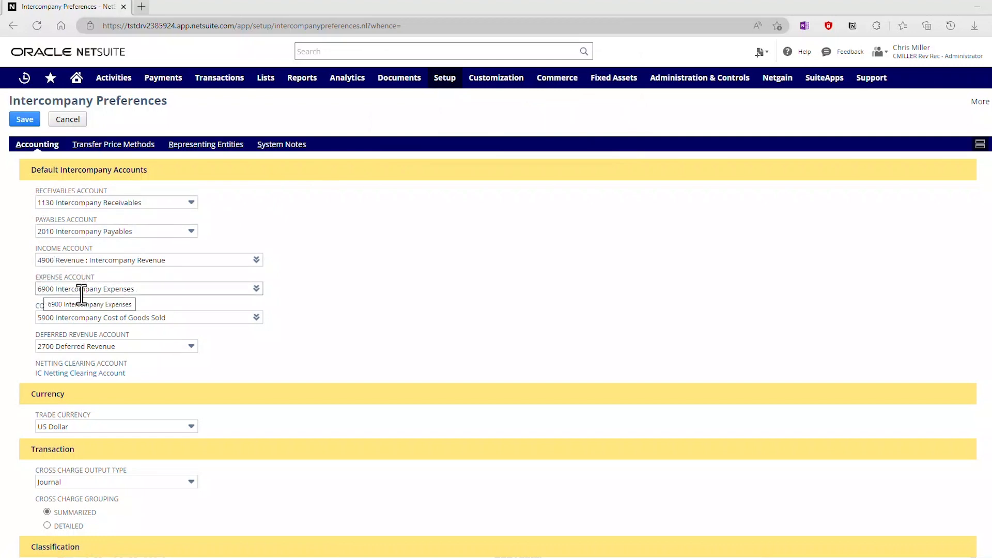
scroll("down", 3)
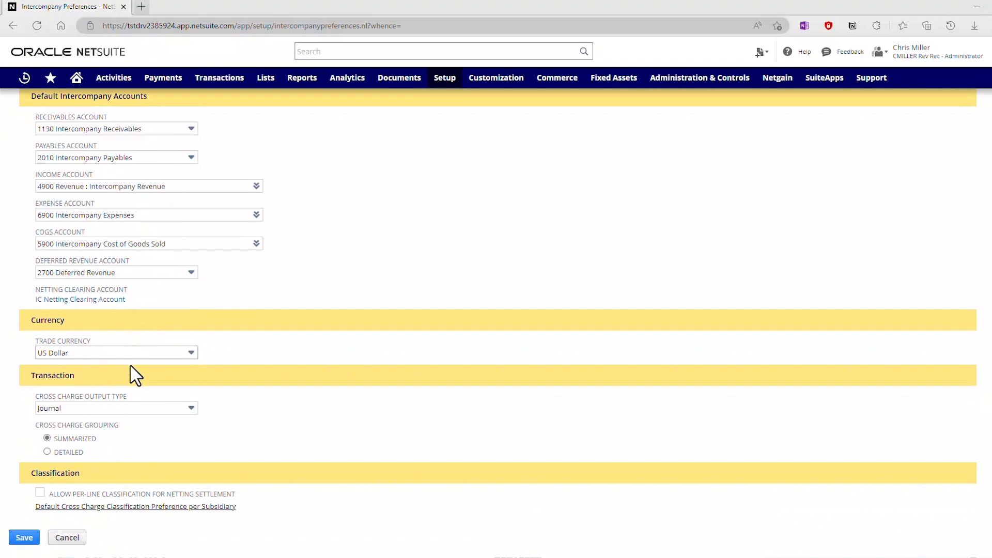
left_click(95, 352)
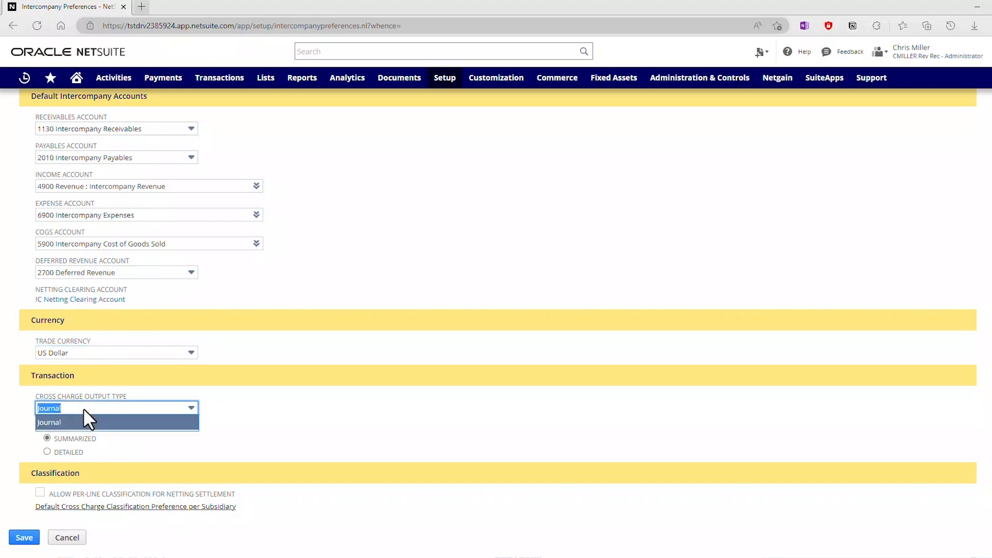
left_click(49, 422)
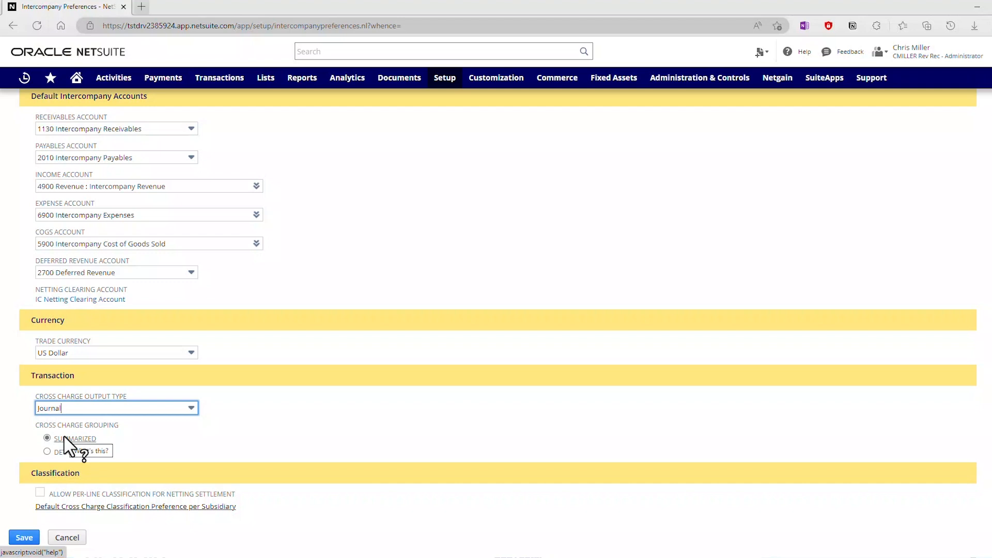
mouse_move(76, 447)
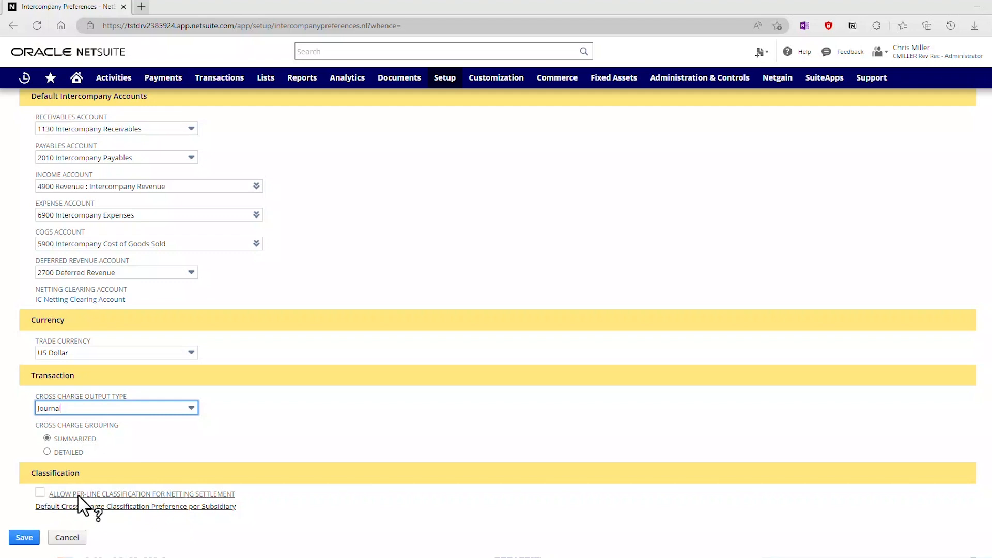
mouse_move(57, 497)
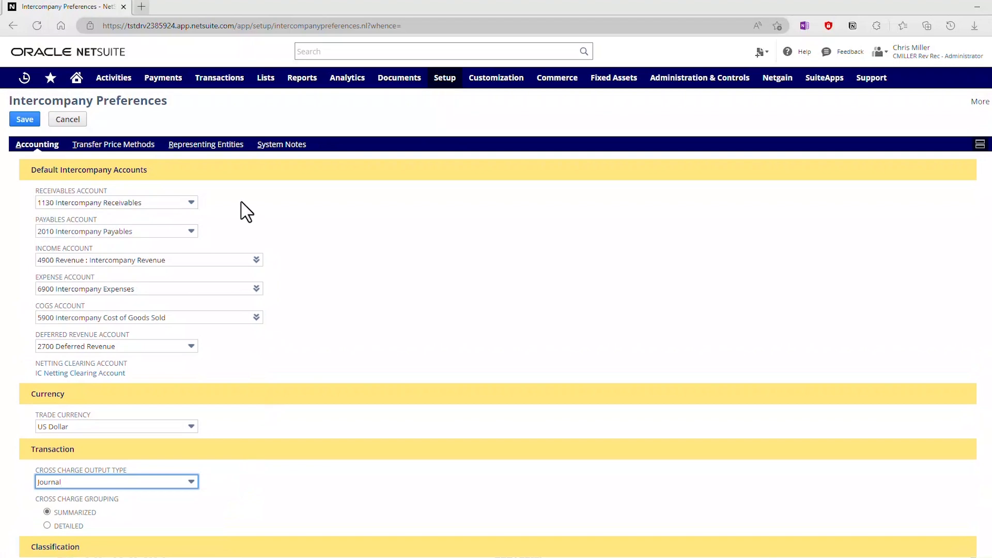
mouse_move(206, 149)
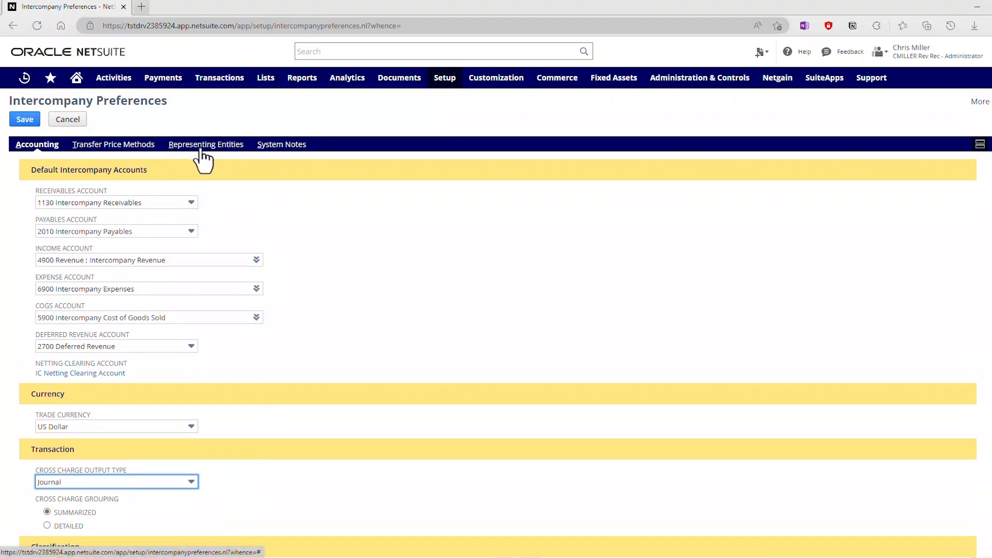
Step: Review Representing Entities, leaving automatic generation enabled with prefix IC
left_click(206, 144)
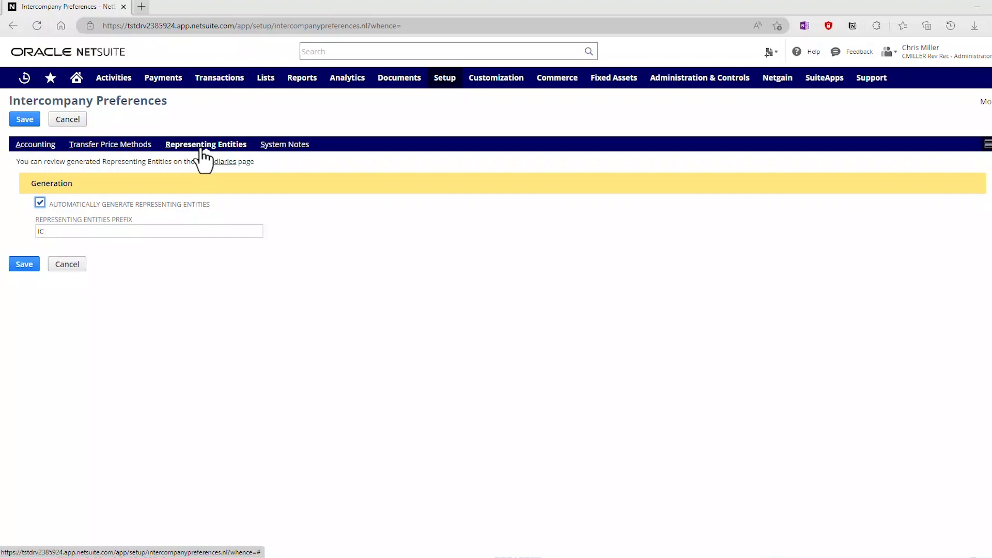
mouse_move(200, 188)
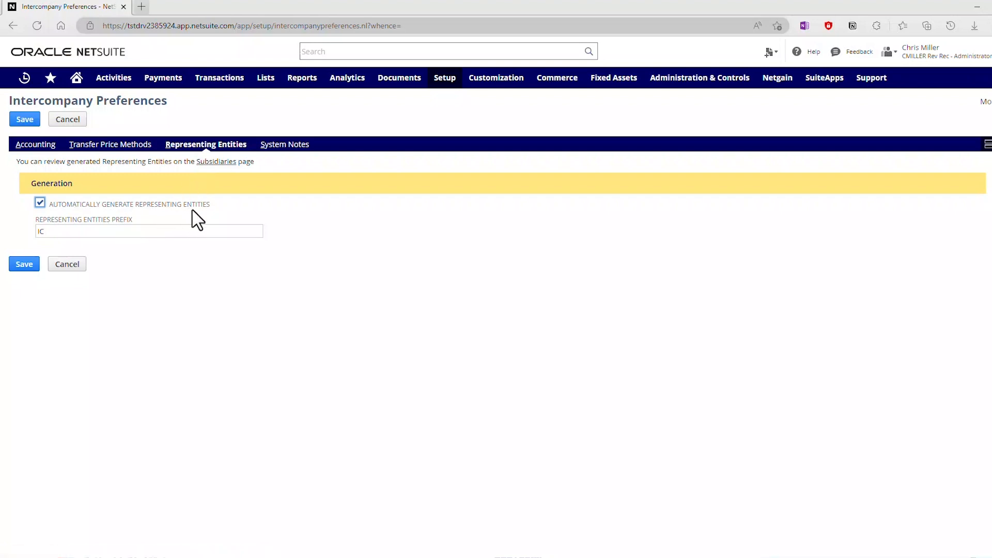
left_click(40, 202)
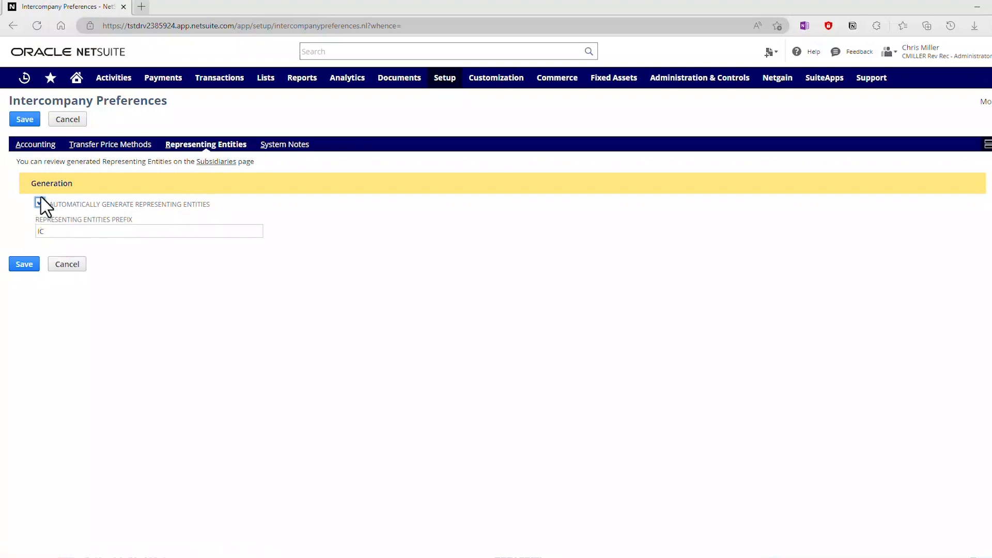
left_click(39, 204)
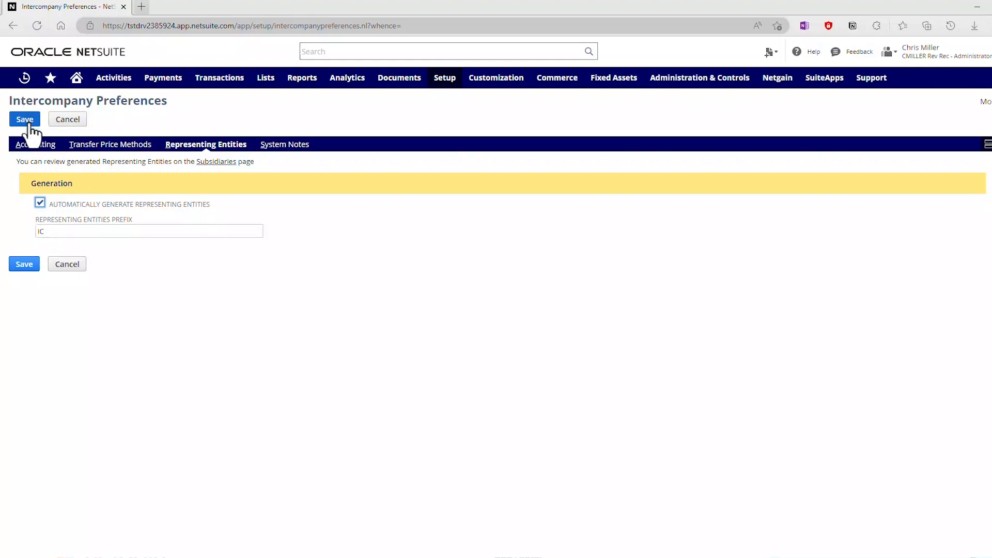
mouse_move(126, 130)
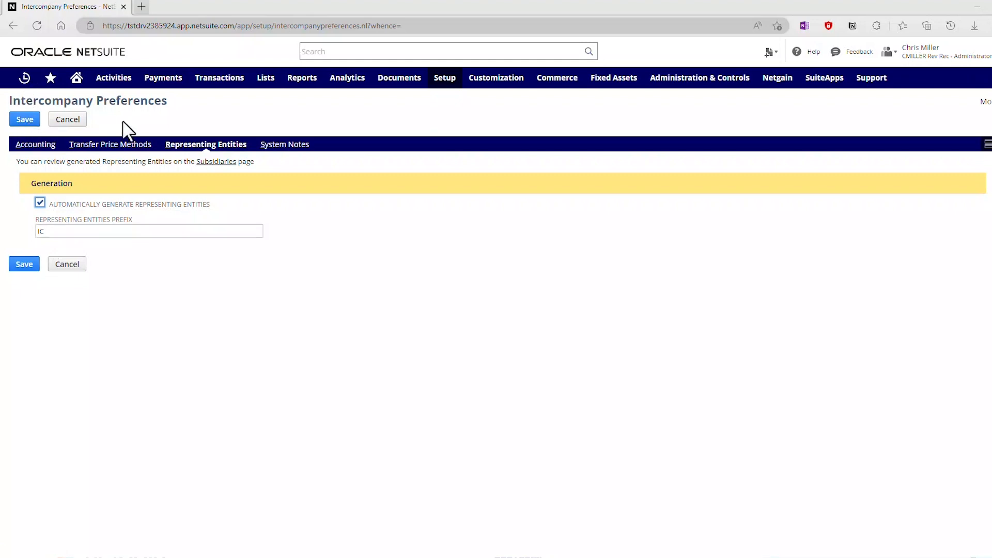
mouse_move(363, 101)
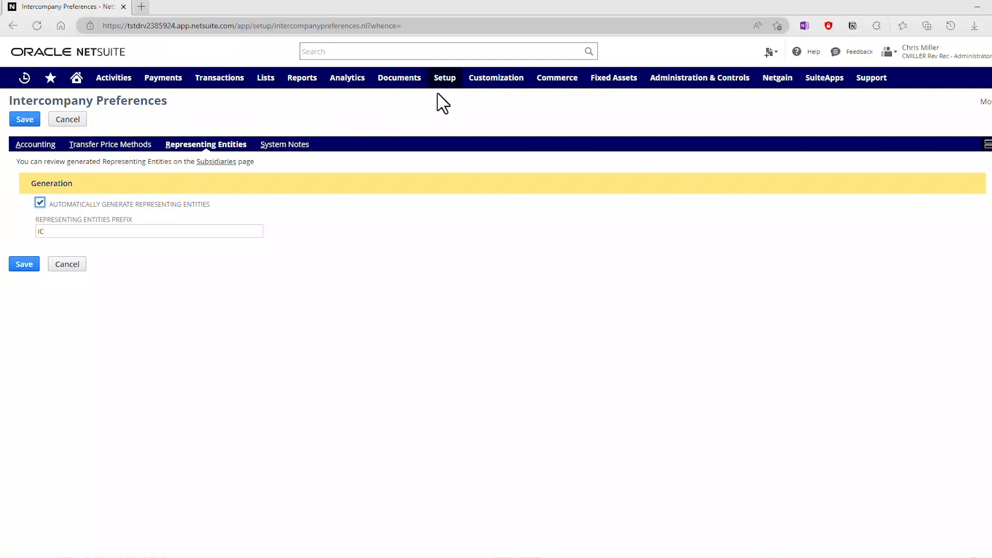
mouse_move(443, 110)
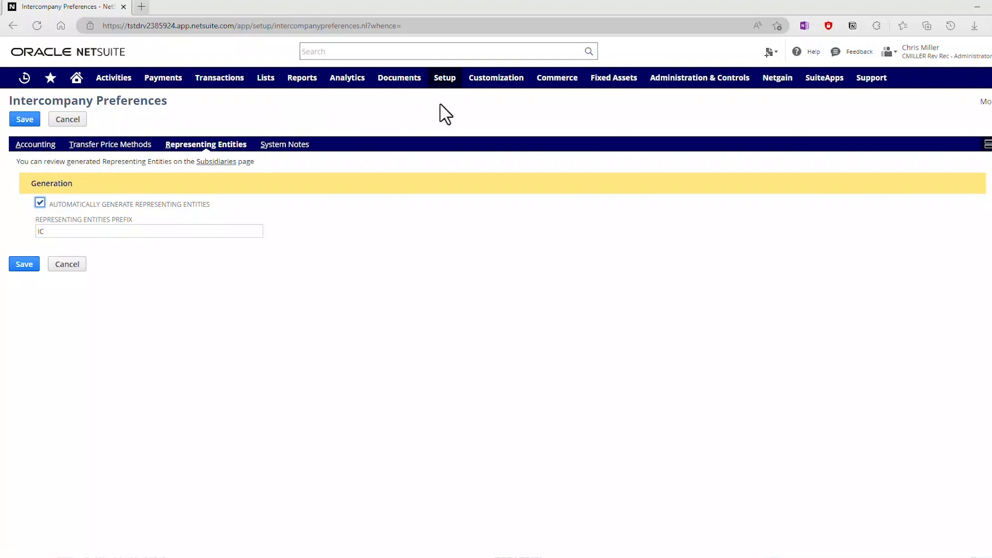
left_click(445, 78)
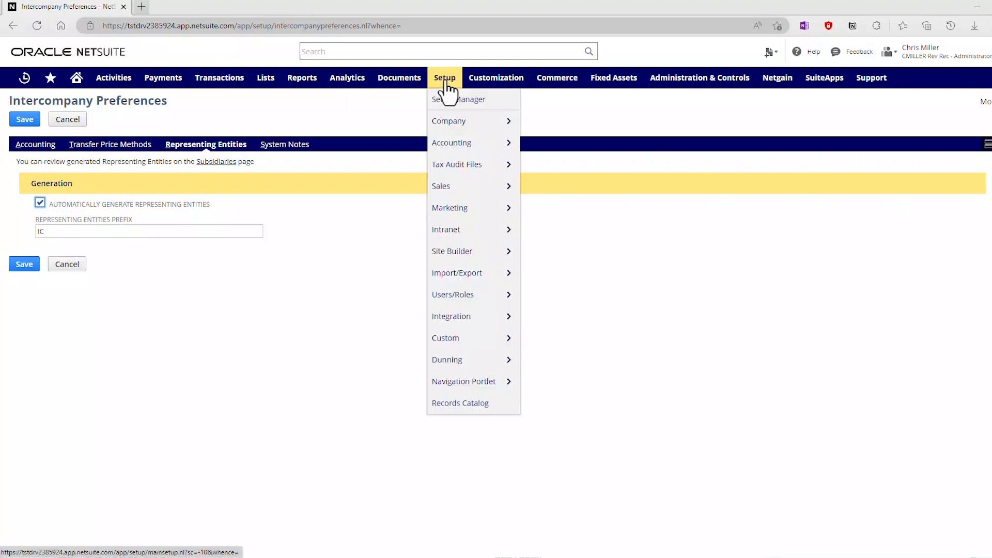
mouse_move(448, 121)
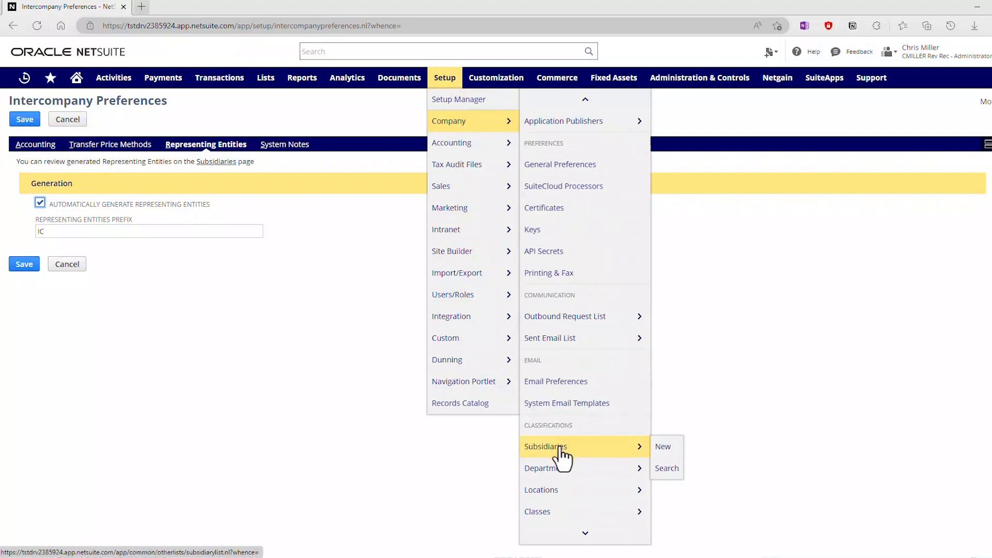
left_click(545, 447)
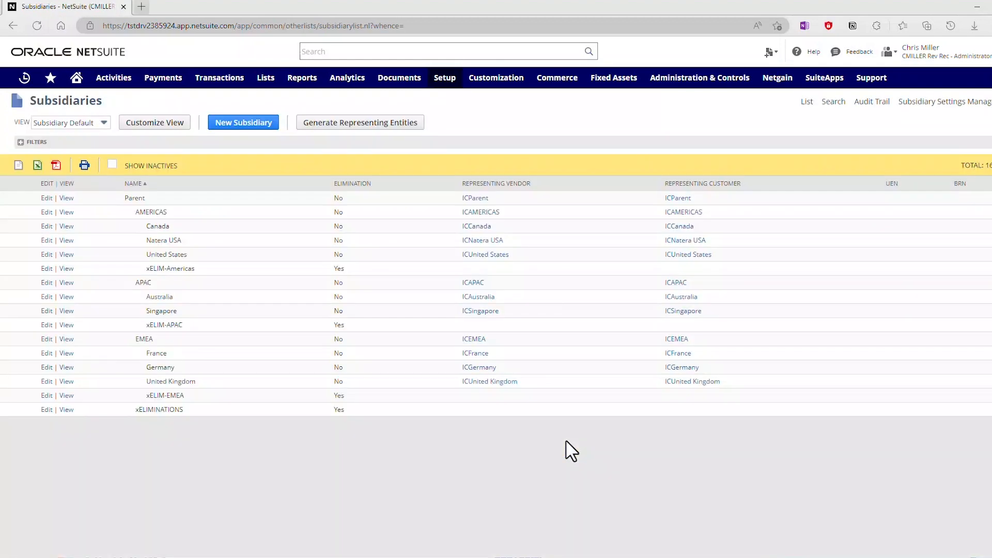
mouse_move(467, 133)
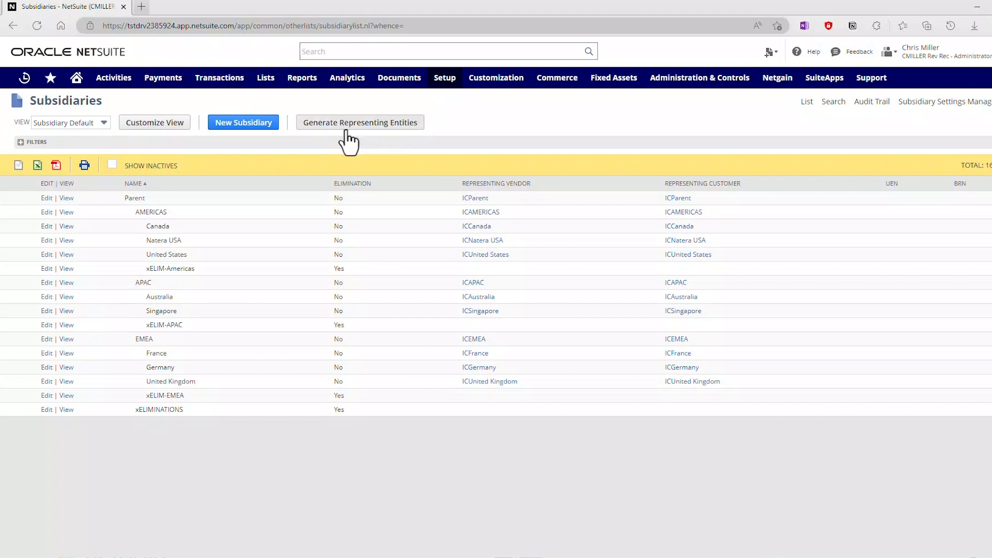
mouse_move(345, 134)
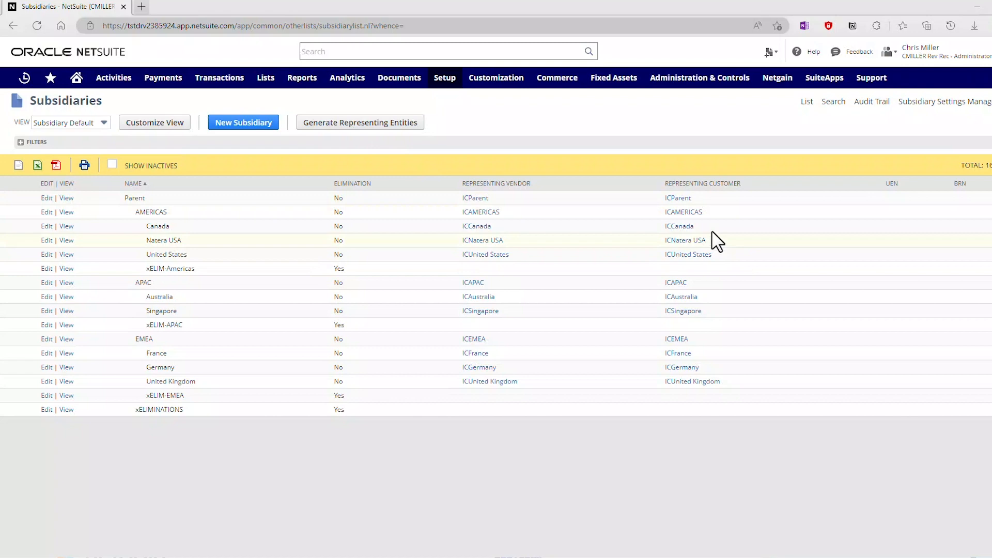
mouse_move(693, 382)
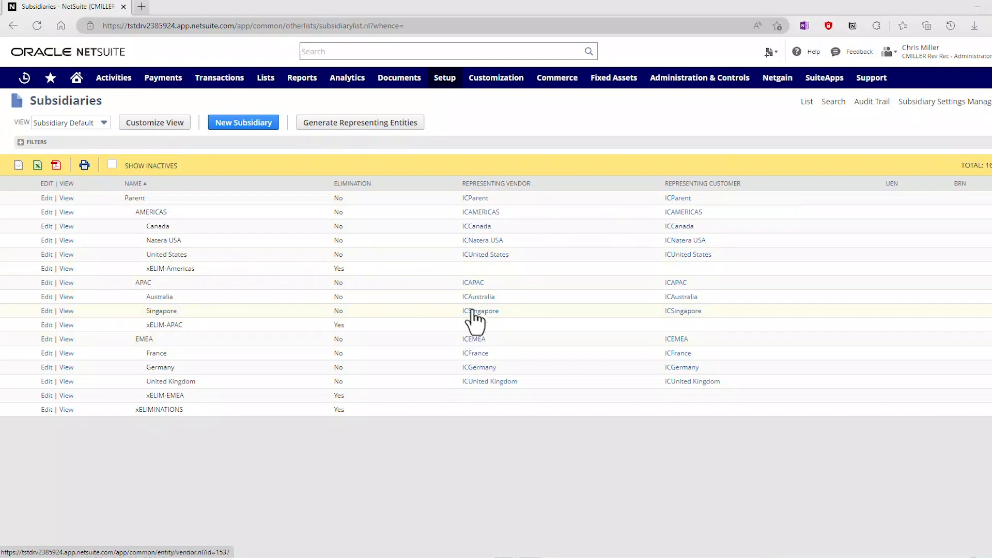
mouse_move(474, 257)
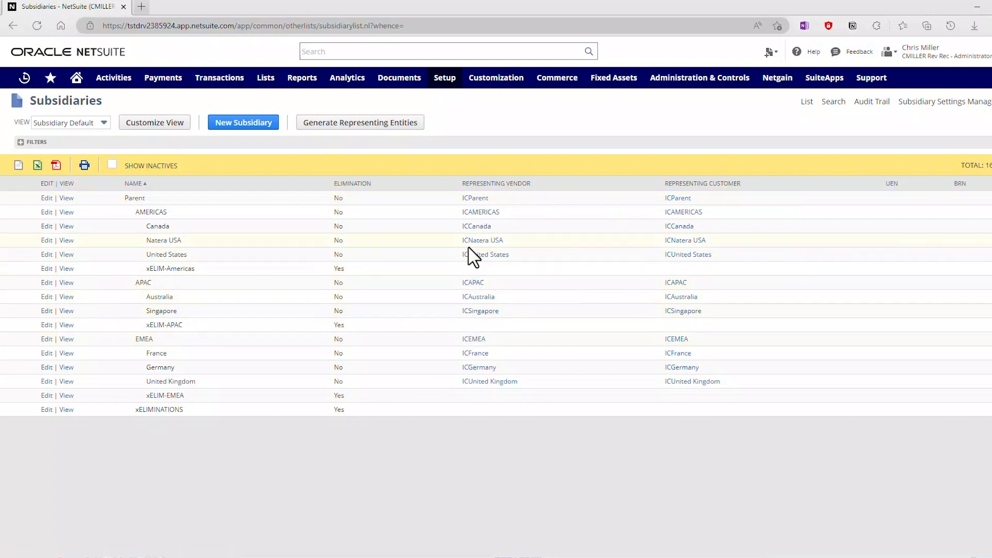
left_click(480, 212)
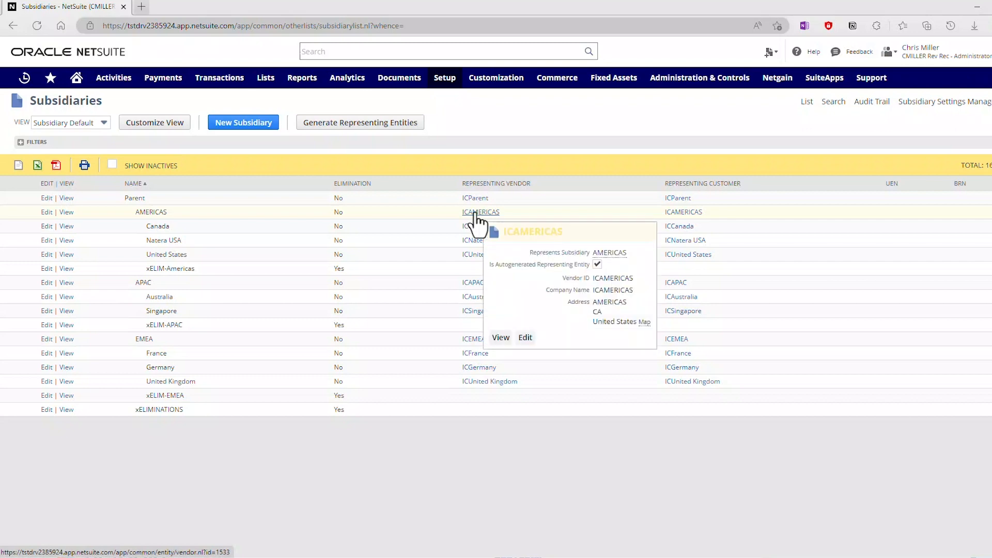
mouse_move(465, 198)
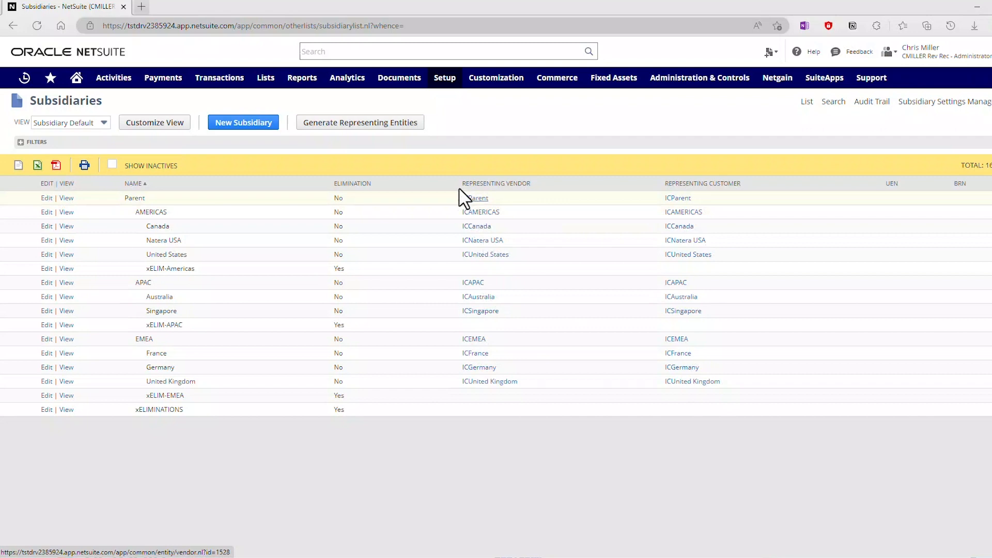
mouse_move(342, 126)
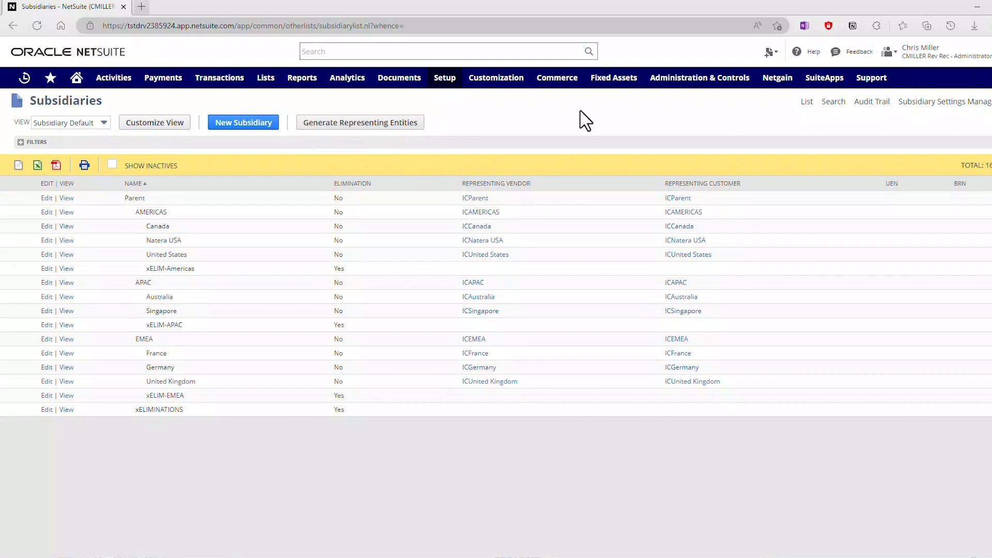
mouse_move(943, 101)
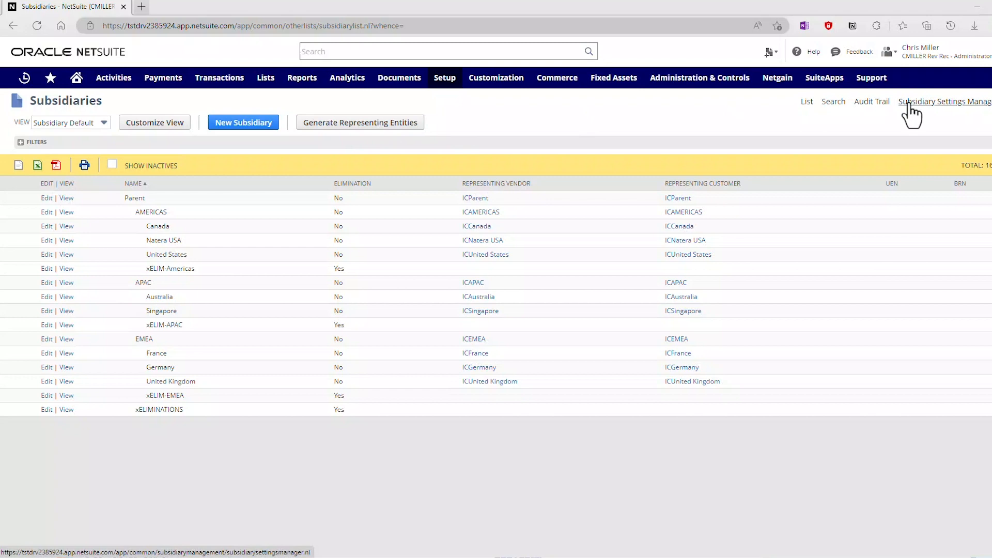
Step: From the Subsidiary Settings Manager, open the United States subsidiary settings record
left_click(944, 102)
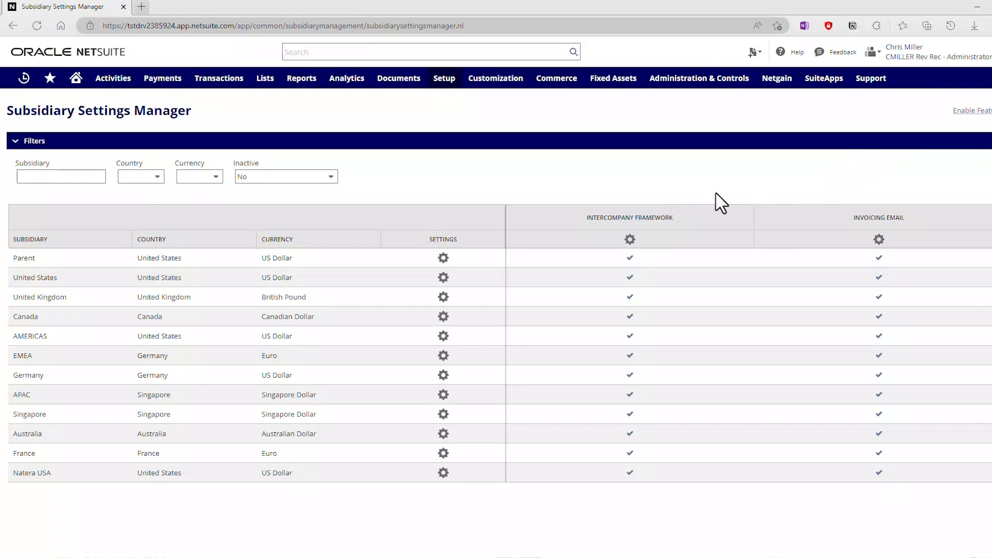
mouse_move(645, 275)
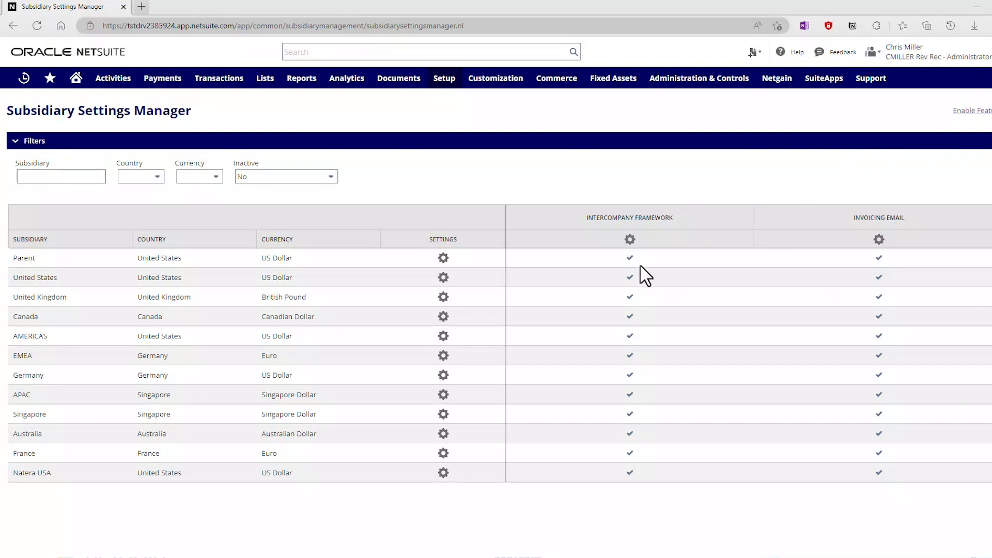
mouse_move(632, 467)
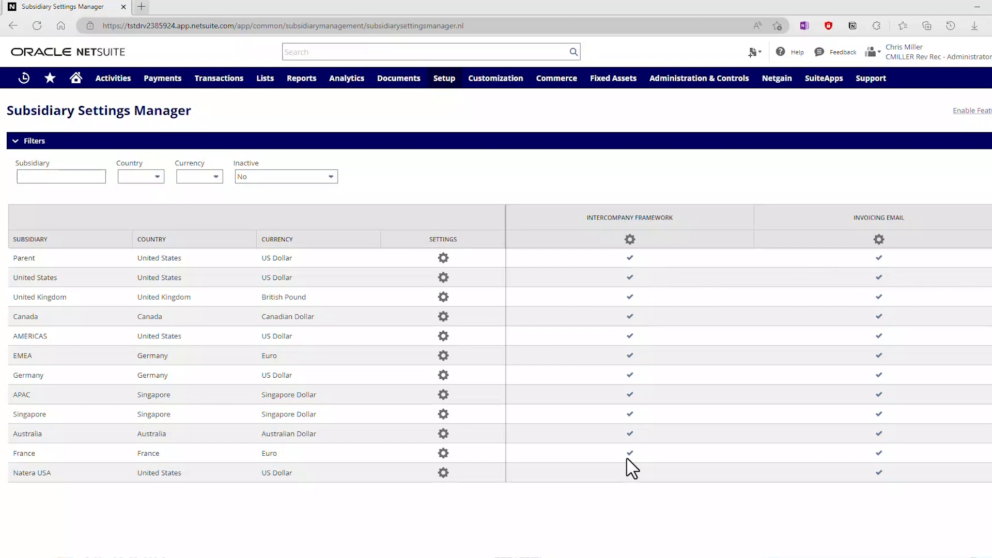
mouse_move(419, 246)
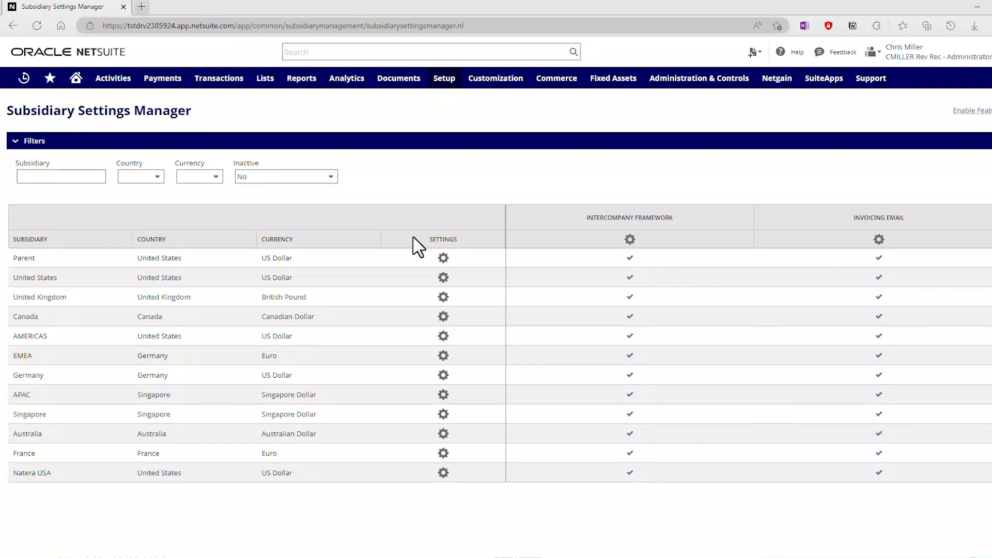
left_click(443, 277)
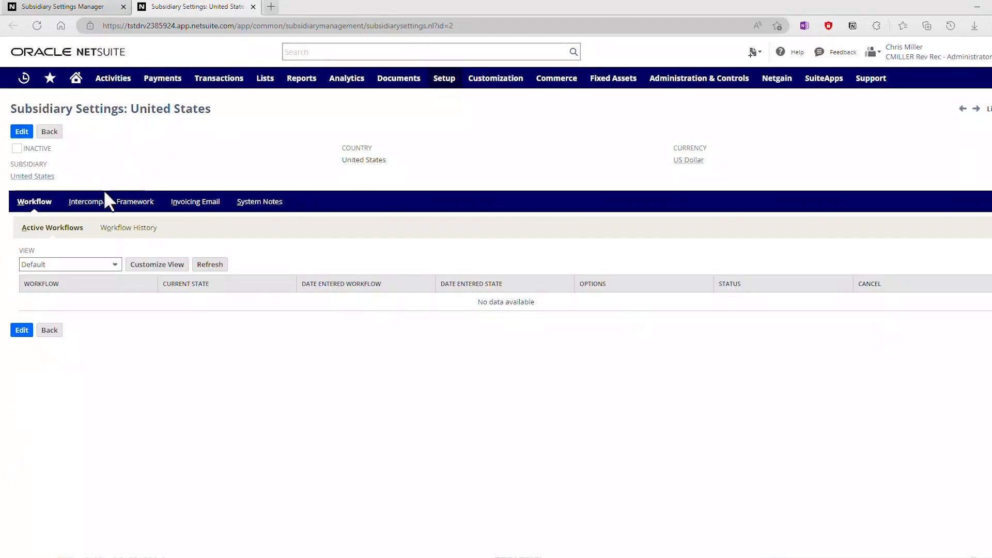
left_click(111, 202)
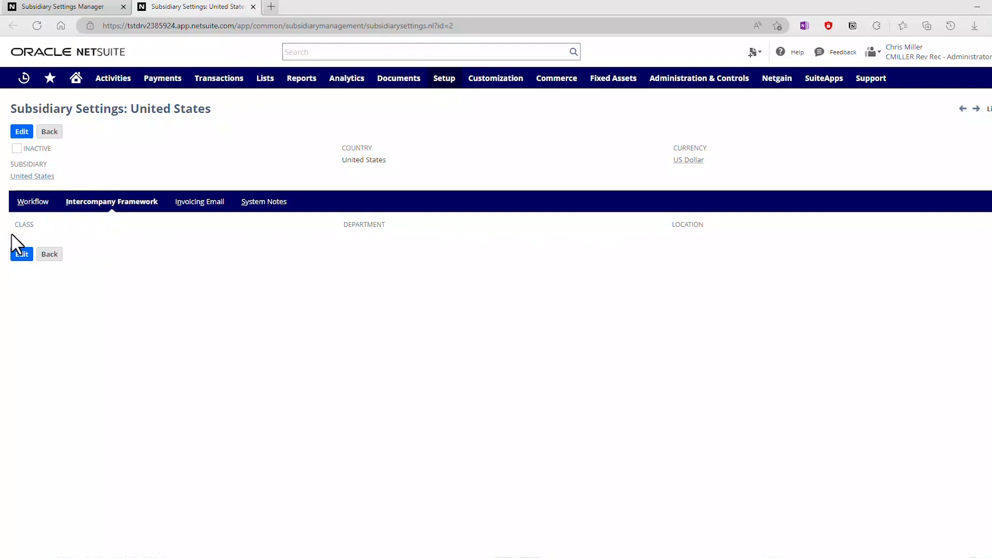
mouse_move(256, 239)
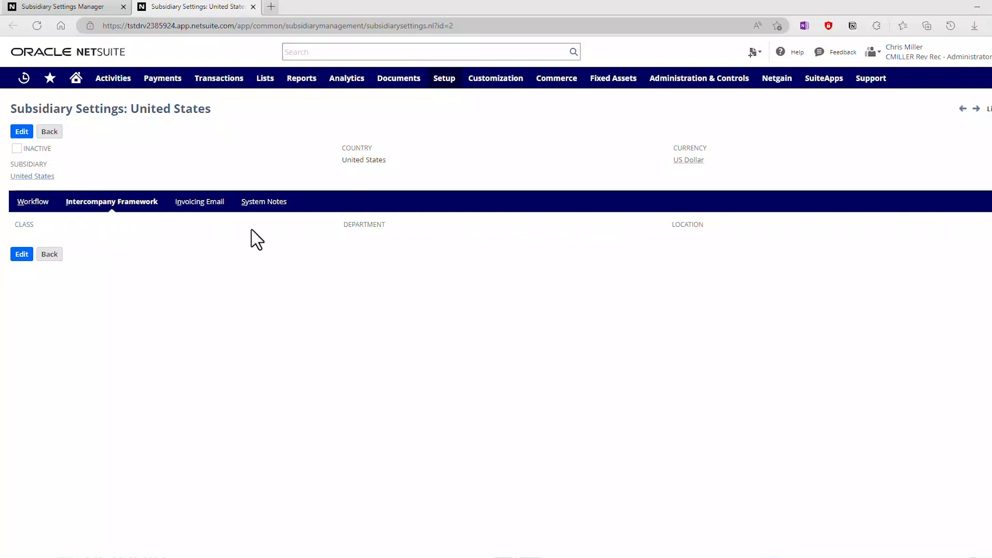
left_click(33, 202)
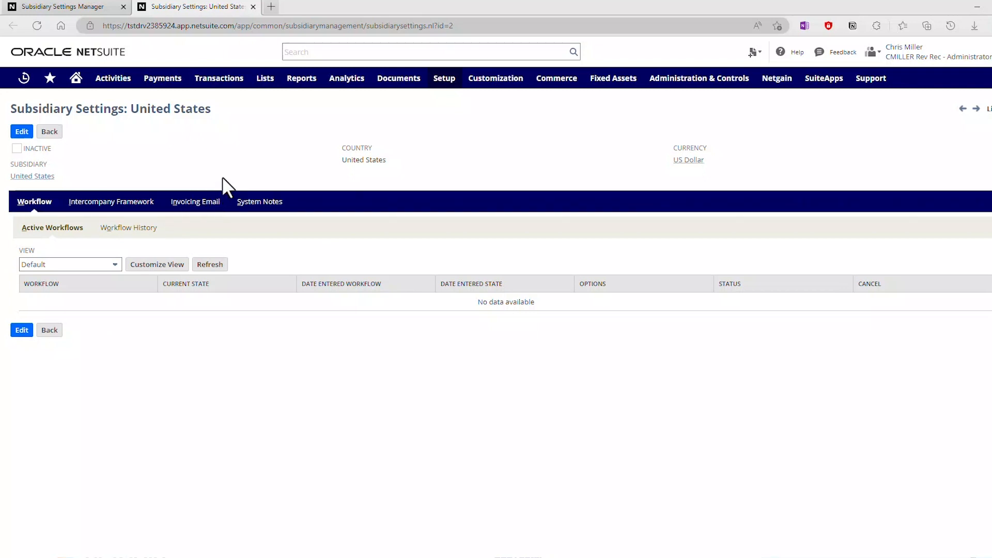
left_click(265, 77)
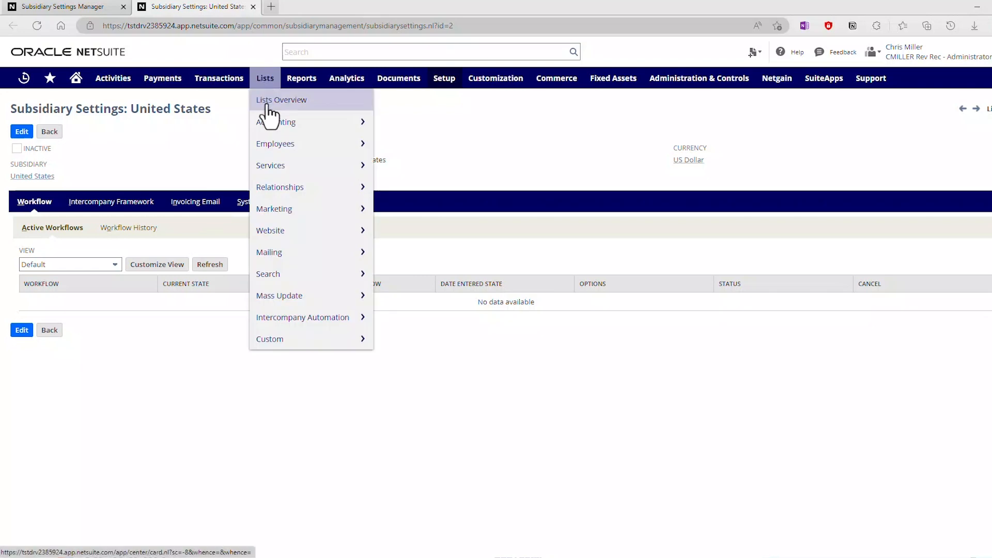
mouse_move(273, 86)
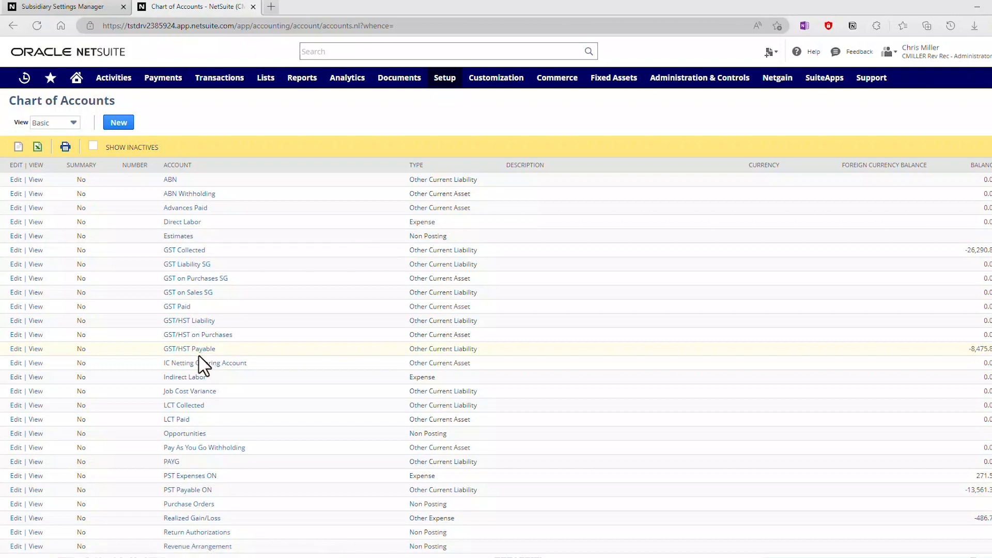
Step: View the 1130 Intercompany Receivables account from the Chart of Accounts
scroll("down", 3)
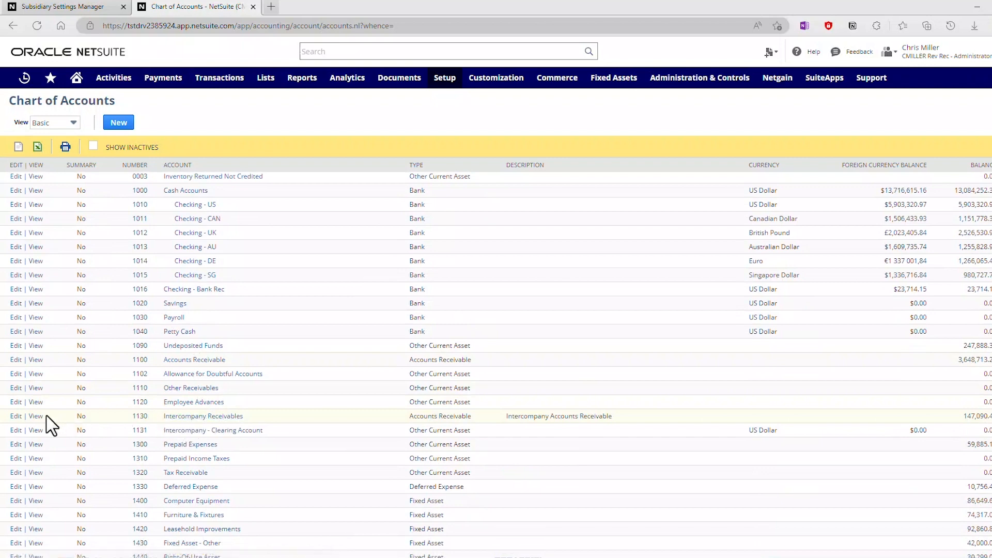
left_click(35, 416)
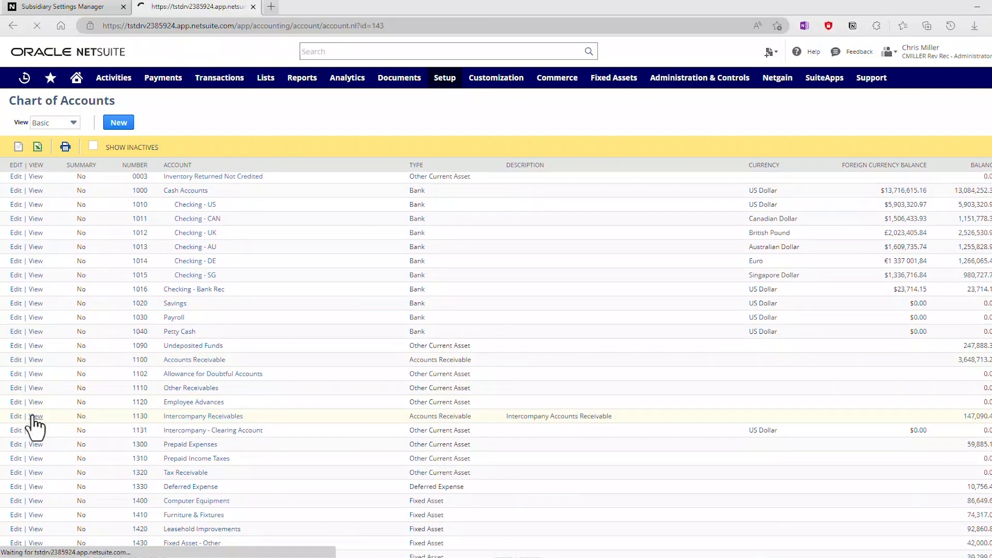
left_click(35, 415)
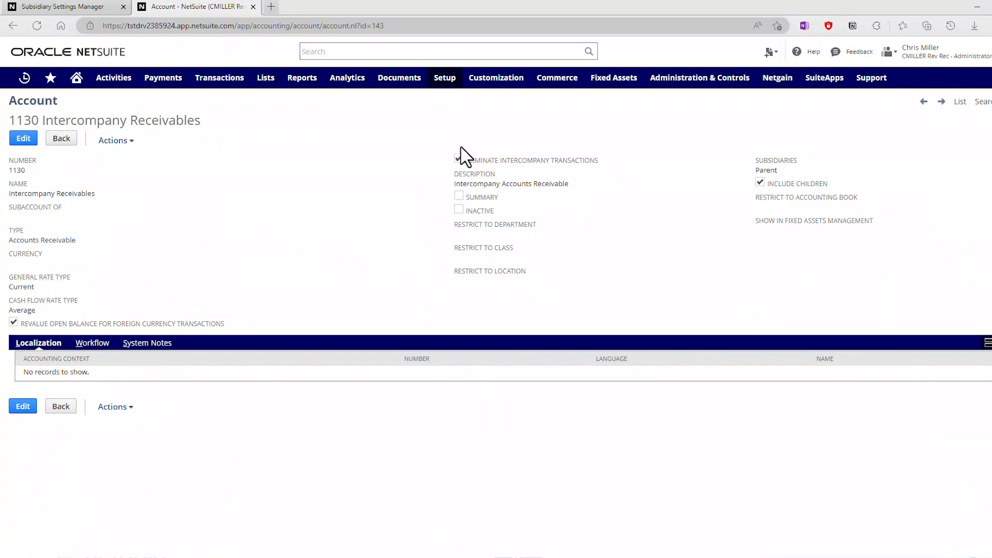
left_click(458, 159)
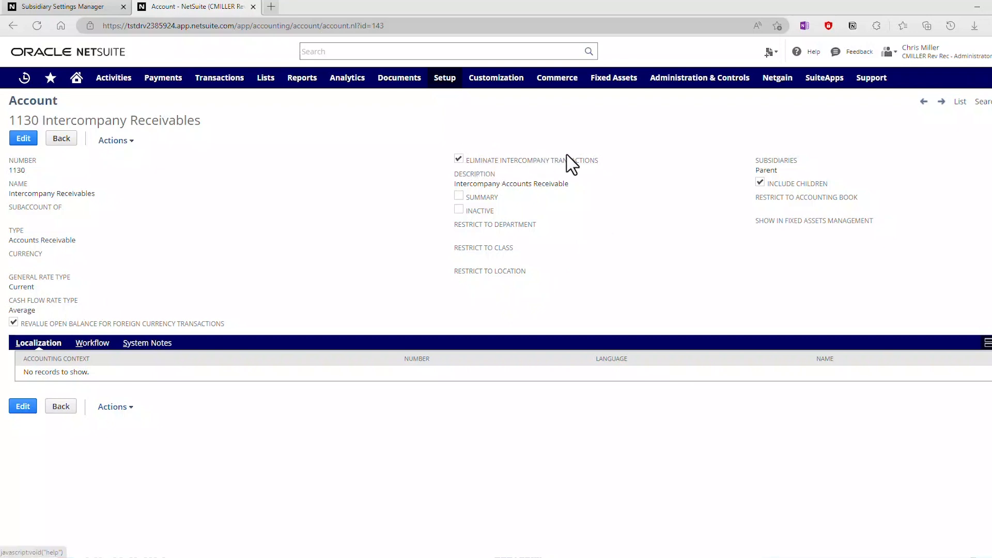
mouse_move(447, 187)
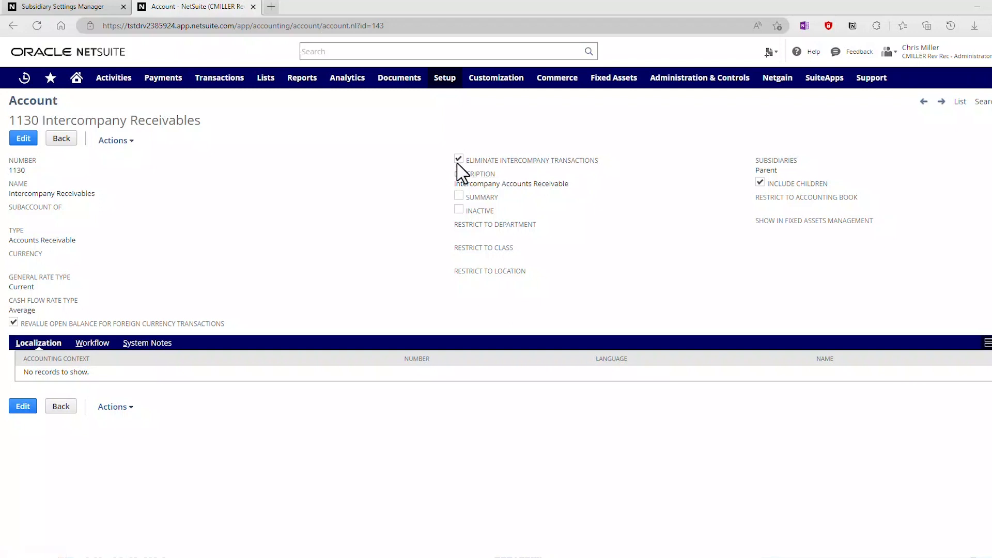
left_click(458, 159)
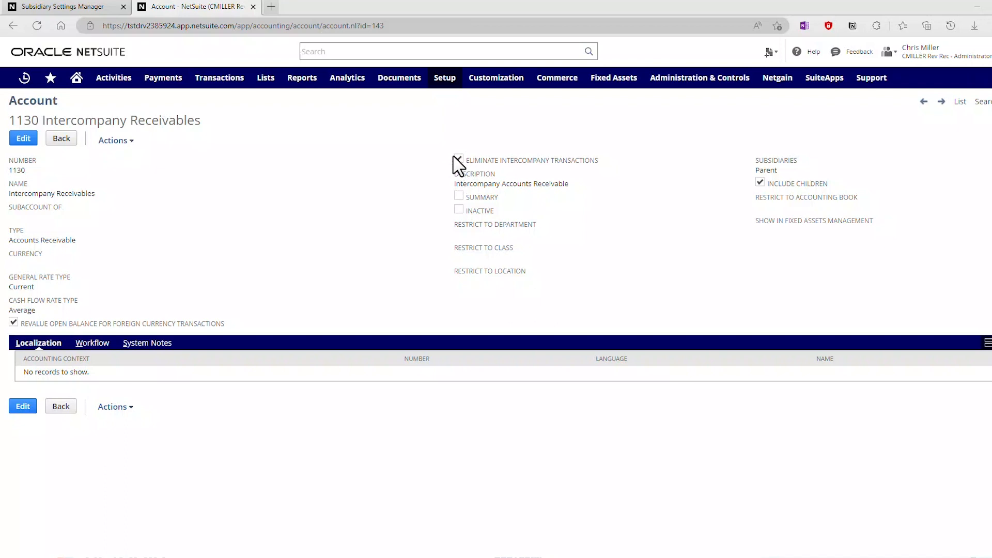
left_click(457, 159)
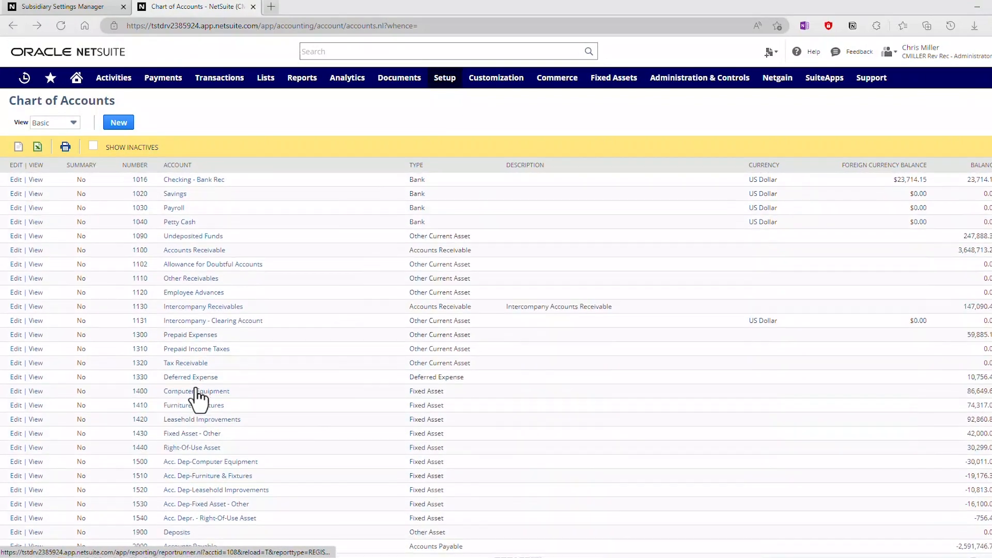
scroll("down", 3)
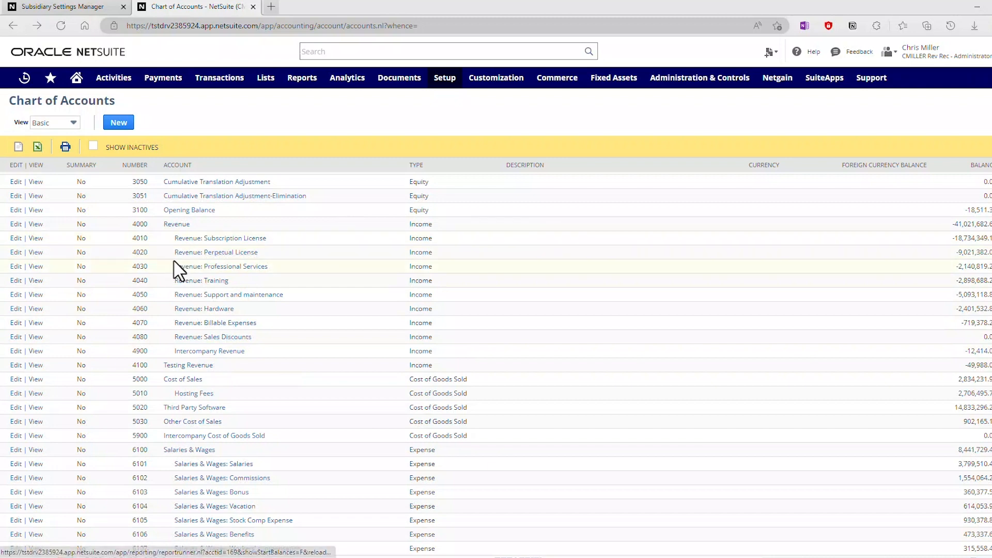
mouse_move(195, 245)
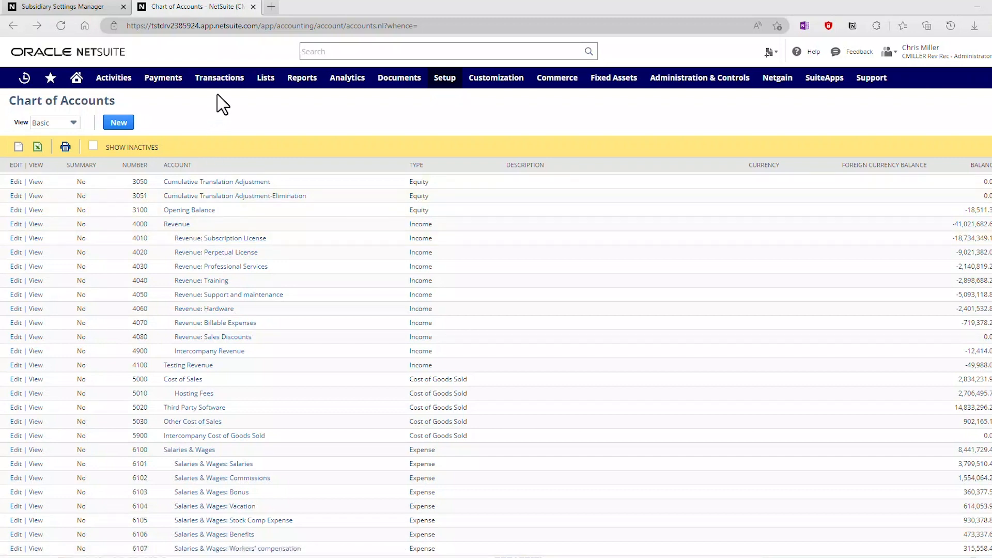
Step: Go to the Advanced Intercompany Journals list and view journal JE1068
left_click(219, 77)
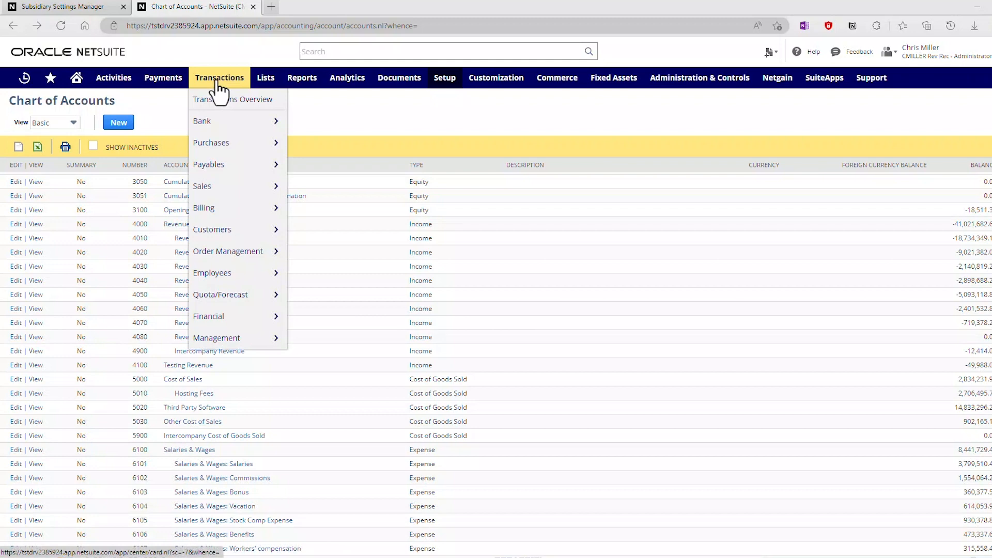
mouse_move(227, 251)
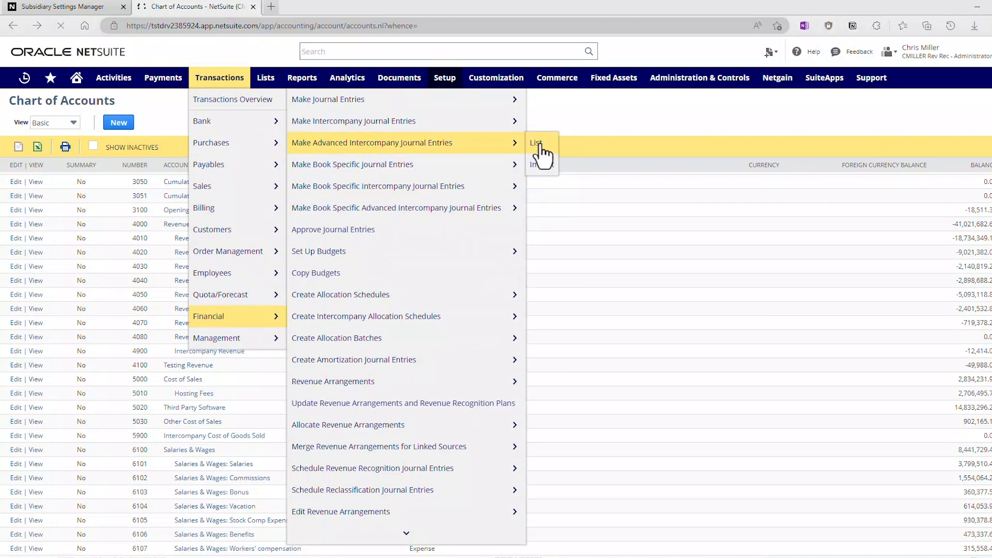
left_click(536, 142)
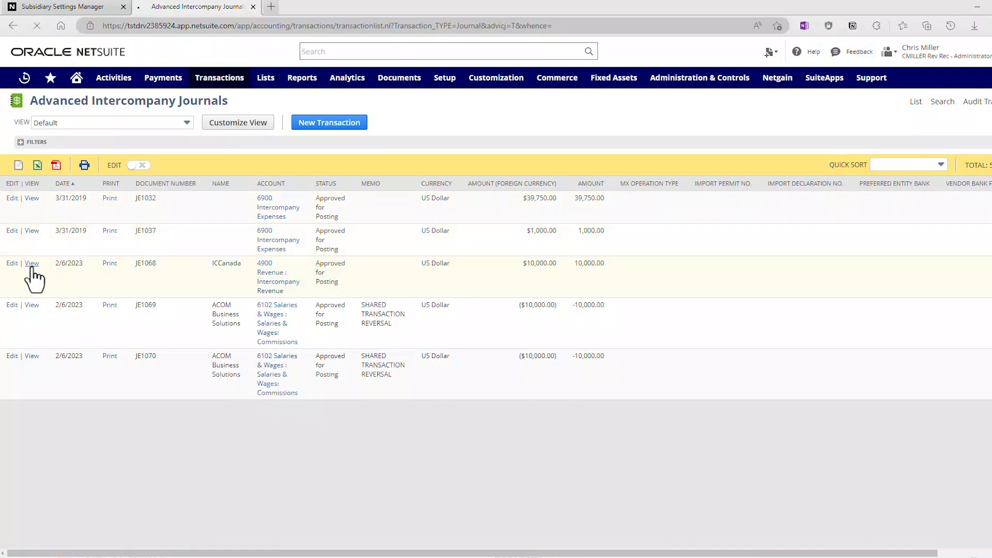
left_click(32, 263)
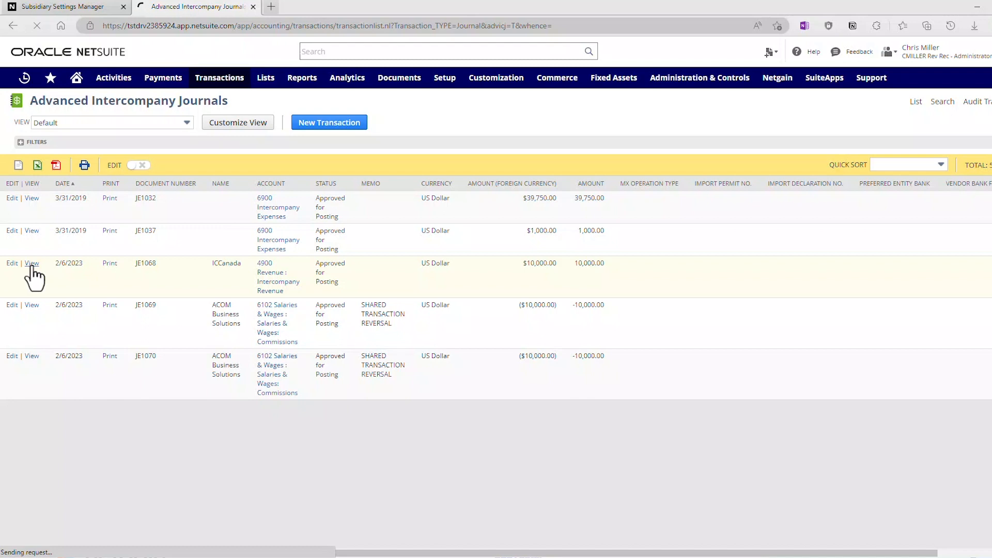
Step: Review JE1068's intercompany lines and bring up its Actions menu
left_click(31, 262)
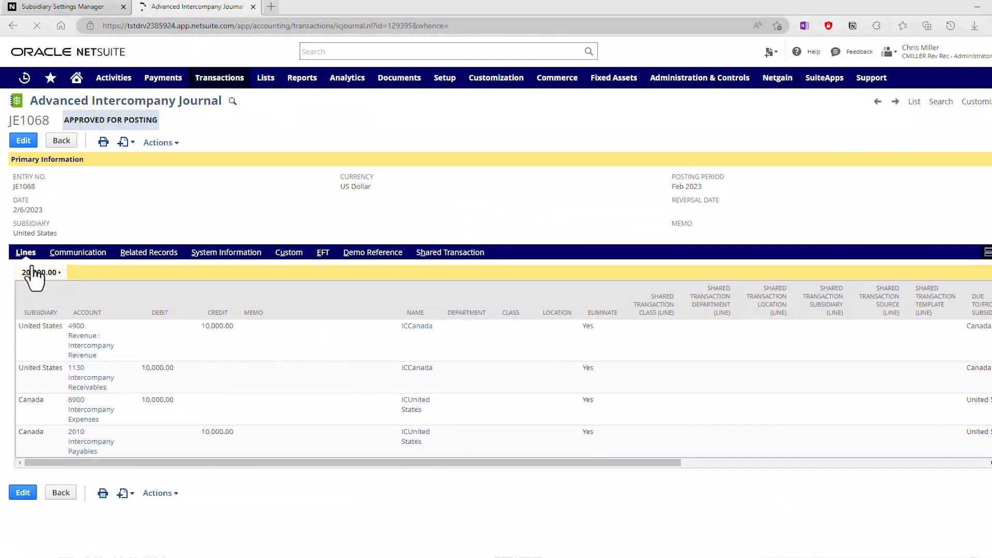
mouse_move(123, 253)
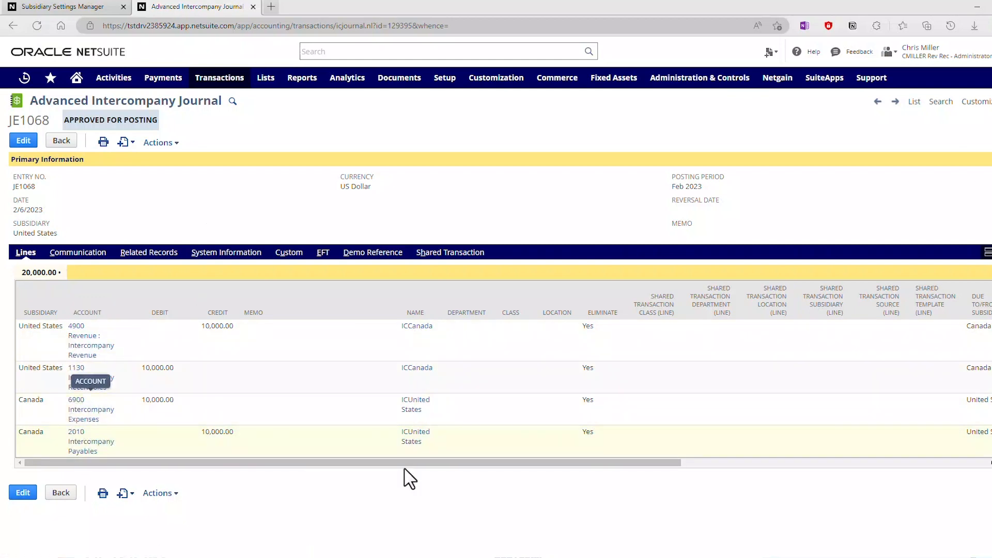
mouse_move(591, 316)
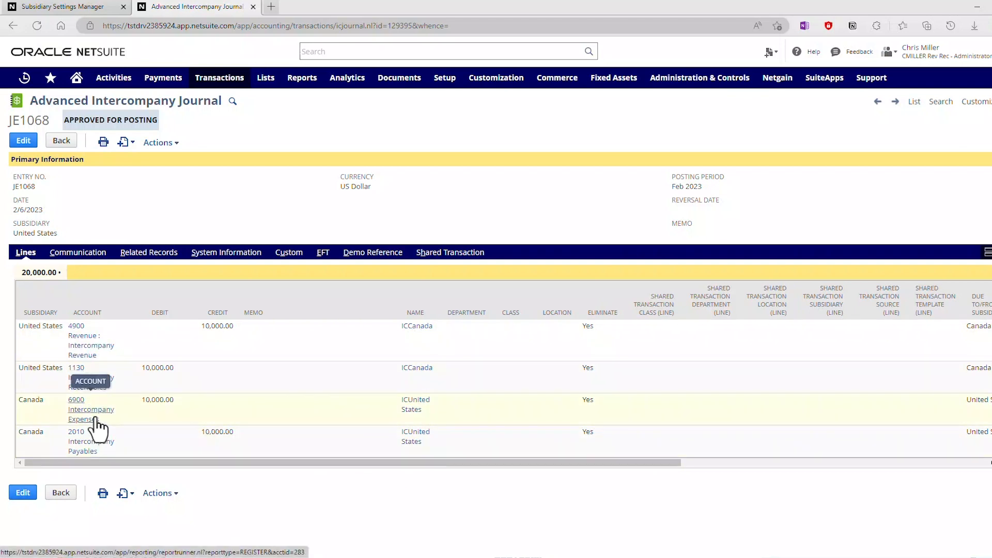
left_click(157, 142)
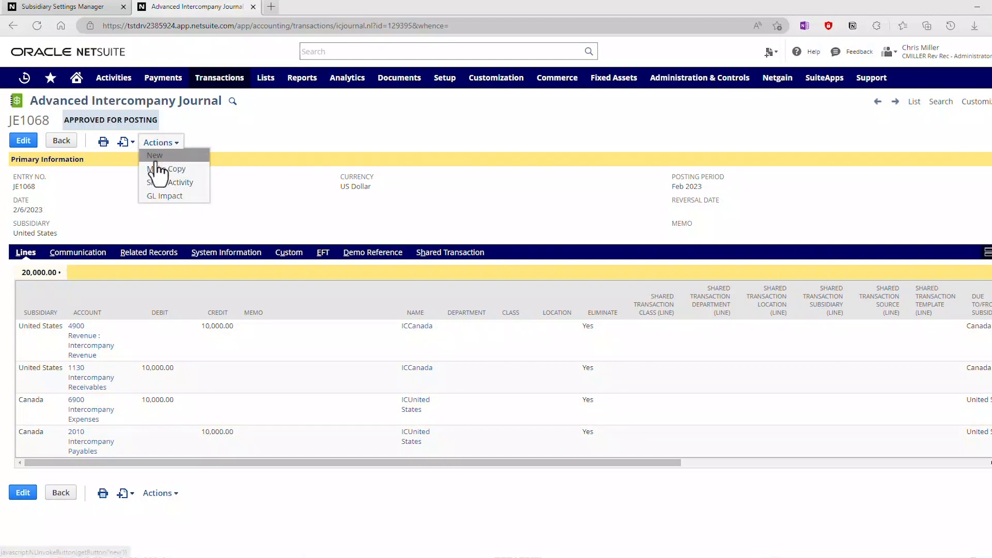
Step: Start a new advanced intercompany journal with Subsidiary set to United States
left_click(154, 155)
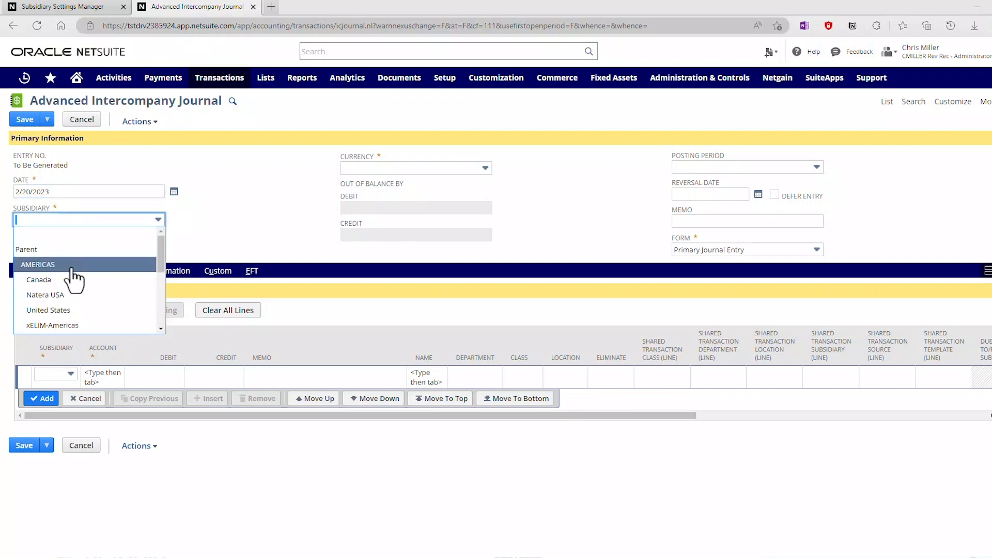
mouse_move(49, 309)
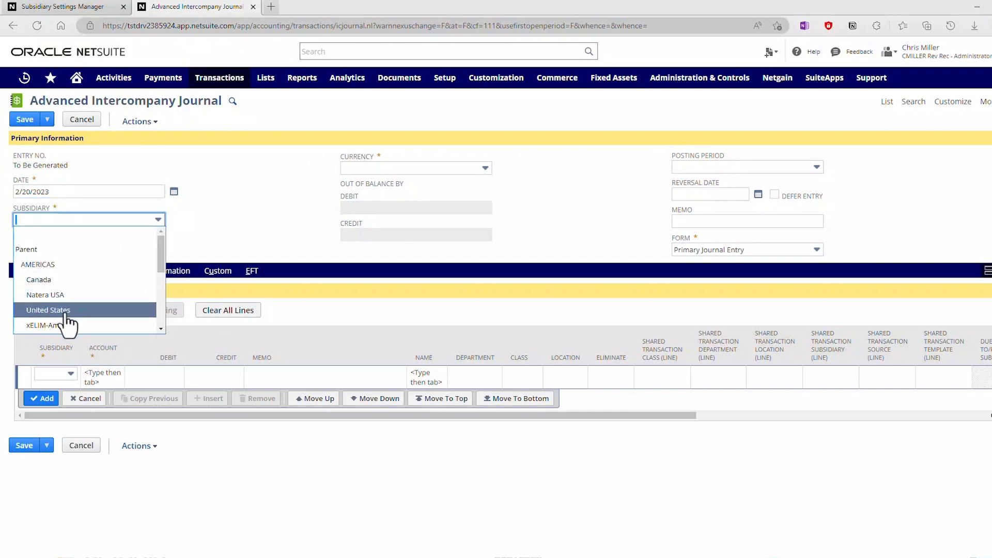
left_click(49, 309)
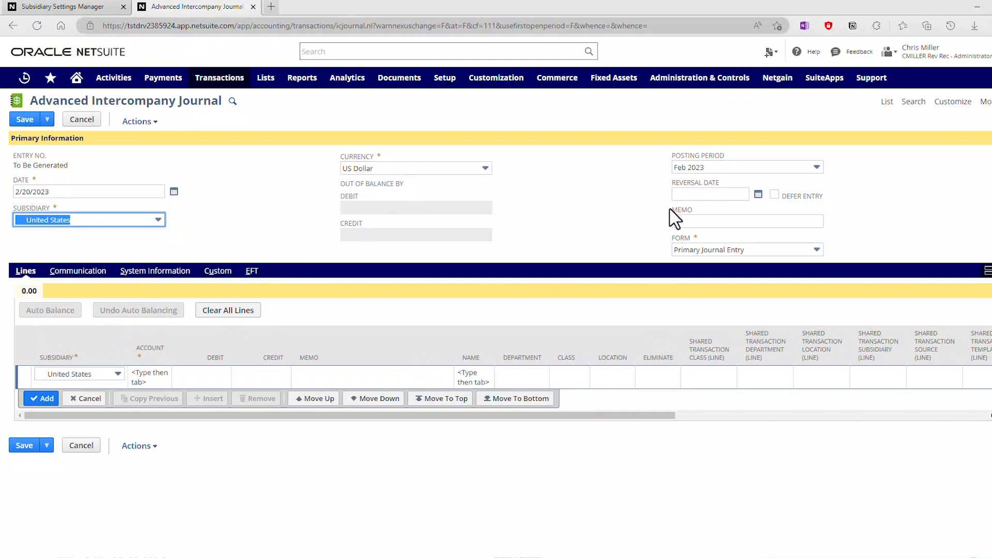
mouse_move(152, 376)
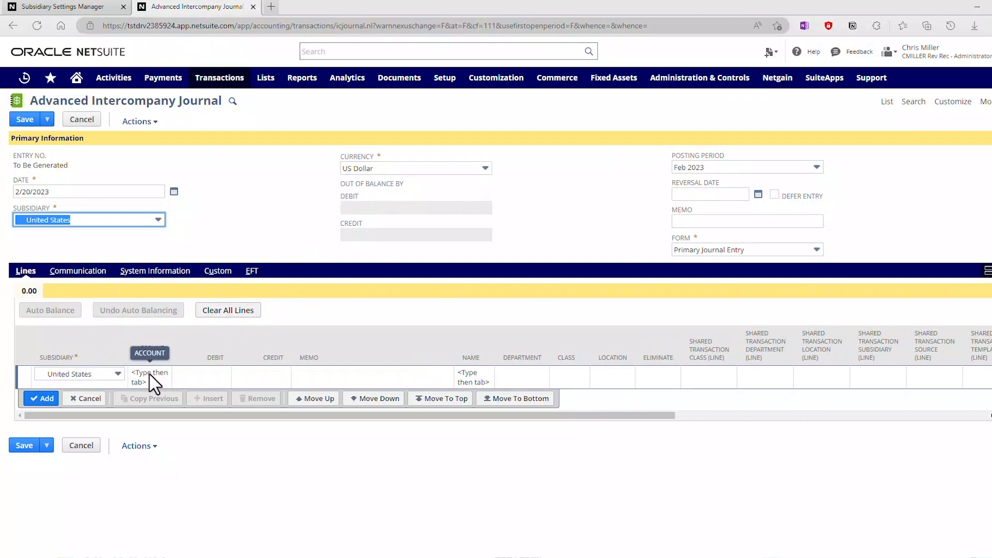
Step: Add a 6290 Miscellaneous Expense 10,000.00 US credit line and a Canada 6290 debit line
left_click(149, 373)
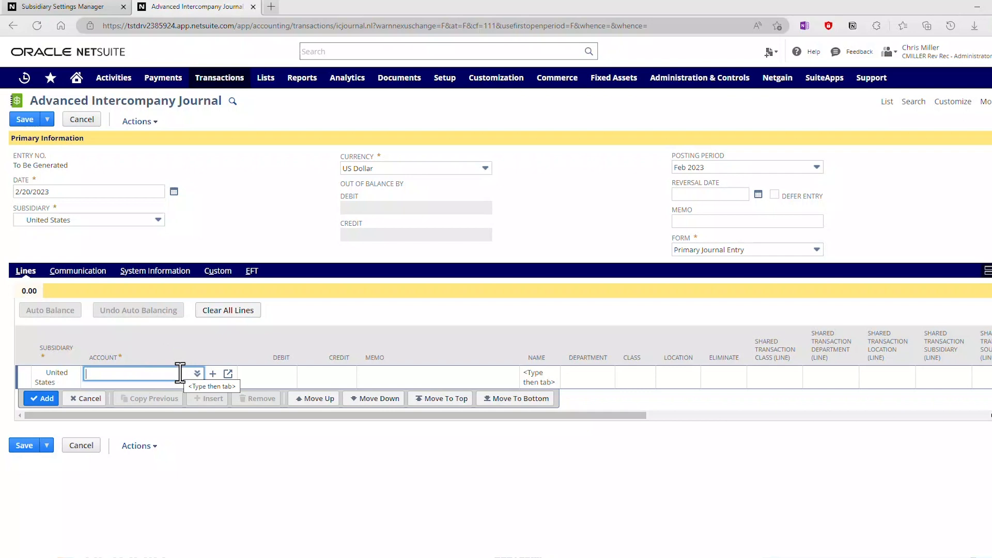
type("m")
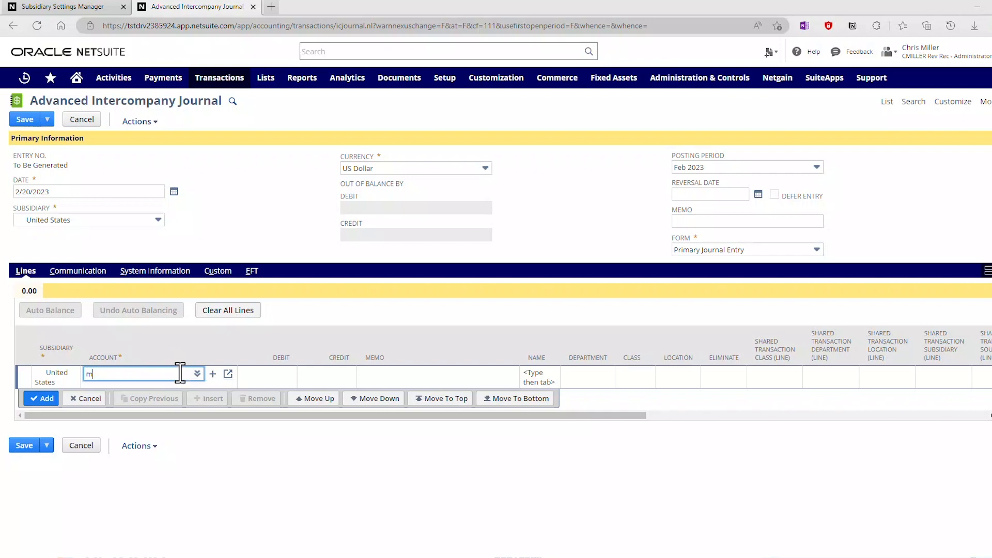
type("isc")
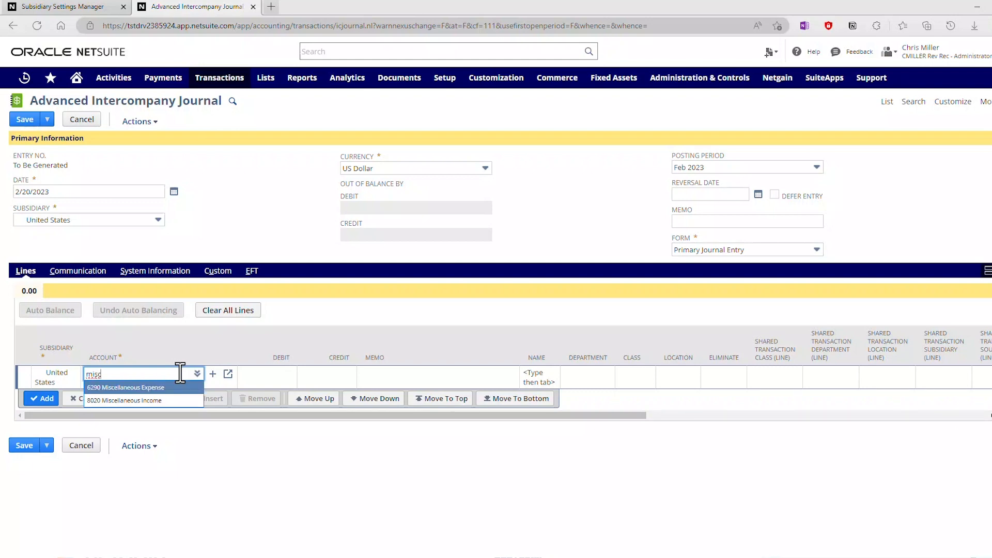
left_click(125, 387)
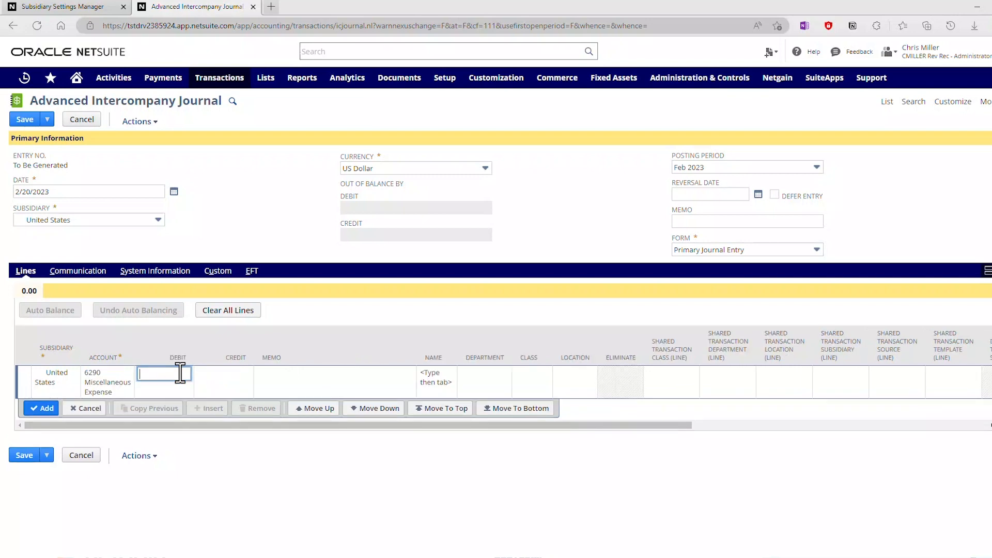
type("1000")
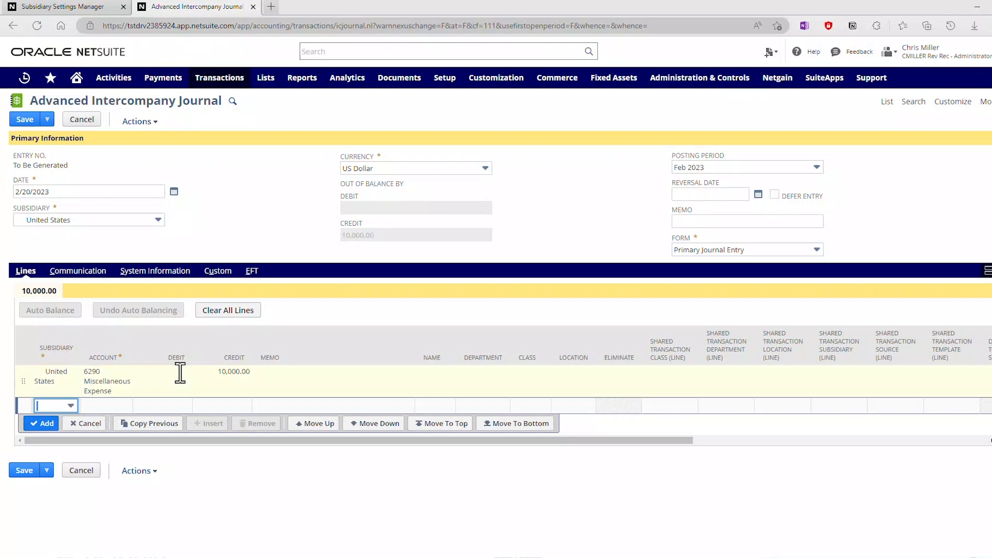
type("Cana")
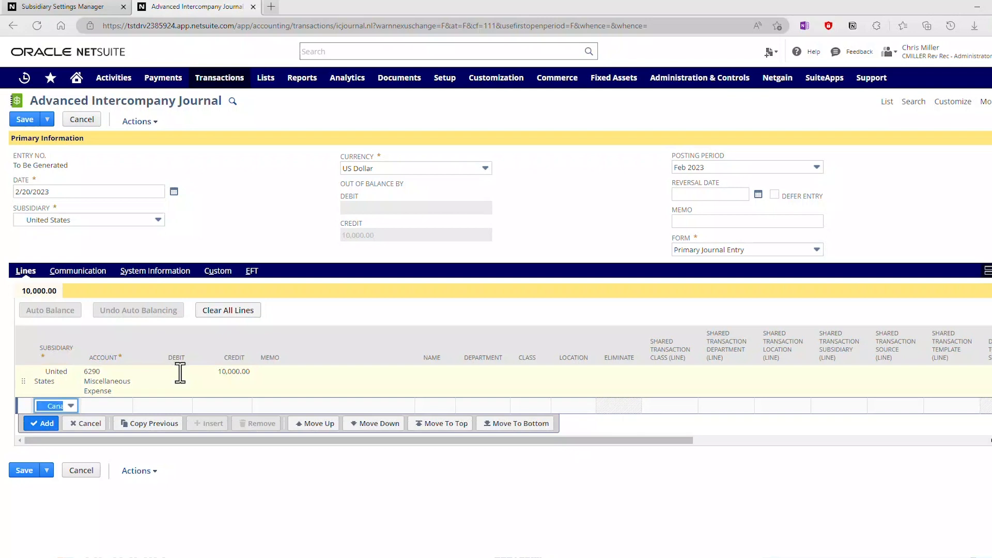
type("6290 Miscellaneous Expense")
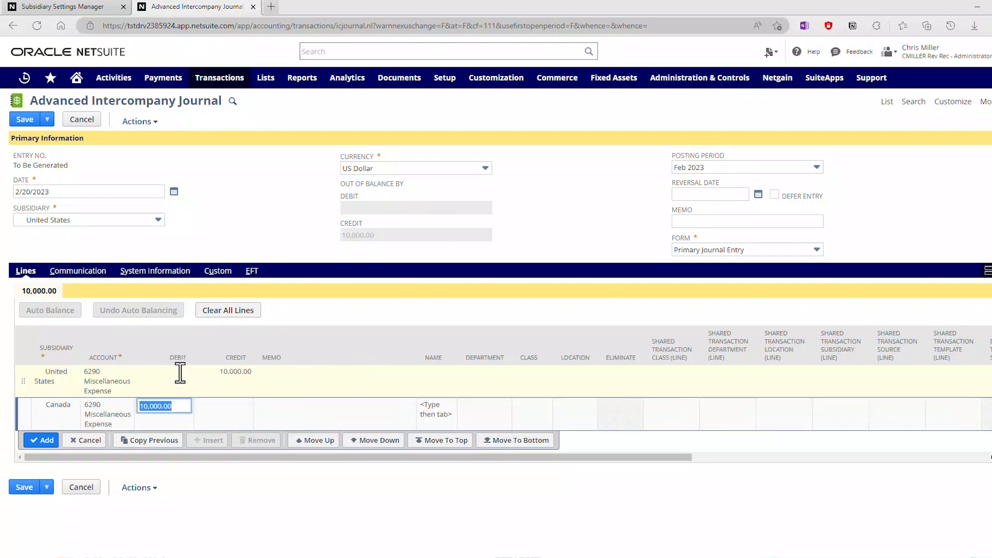
mouse_move(184, 379)
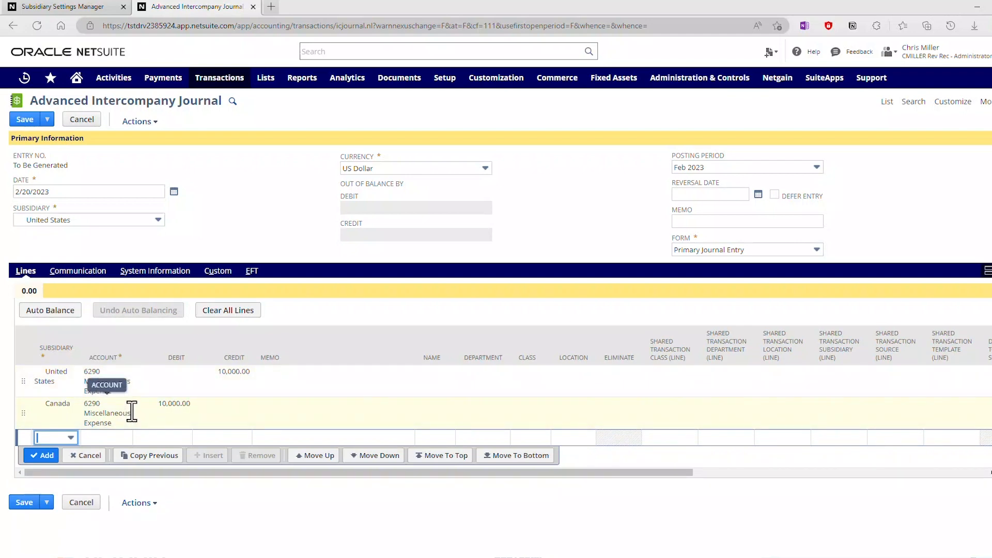
Step: Auto Balance the journal into due to/from Canada and United States lines at rate 1.27660548
left_click(50, 310)
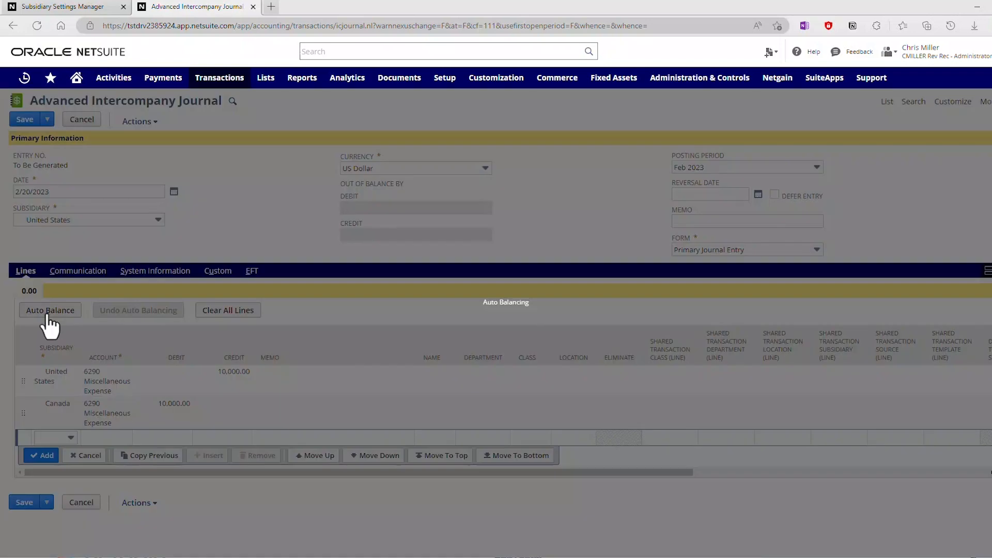
mouse_move(50, 319)
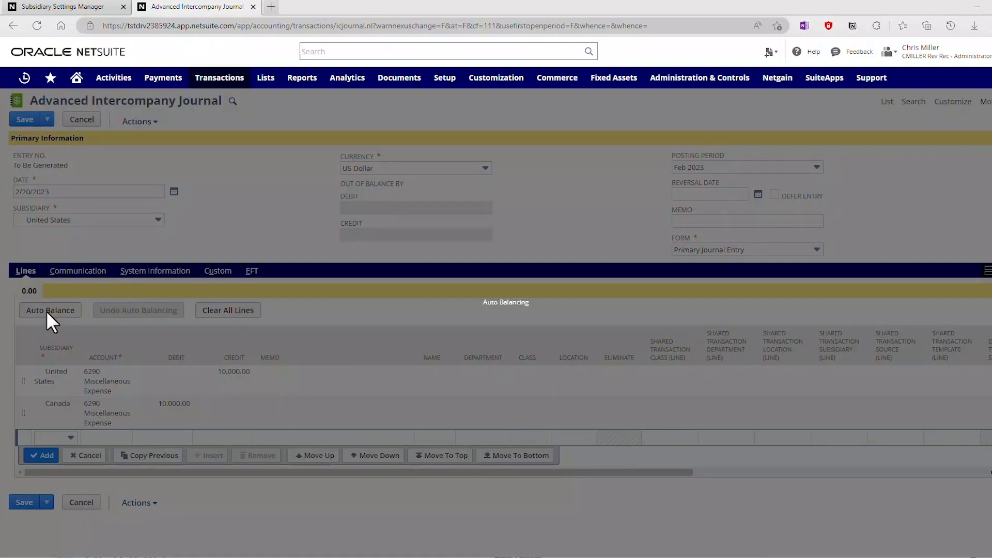
left_click(50, 310)
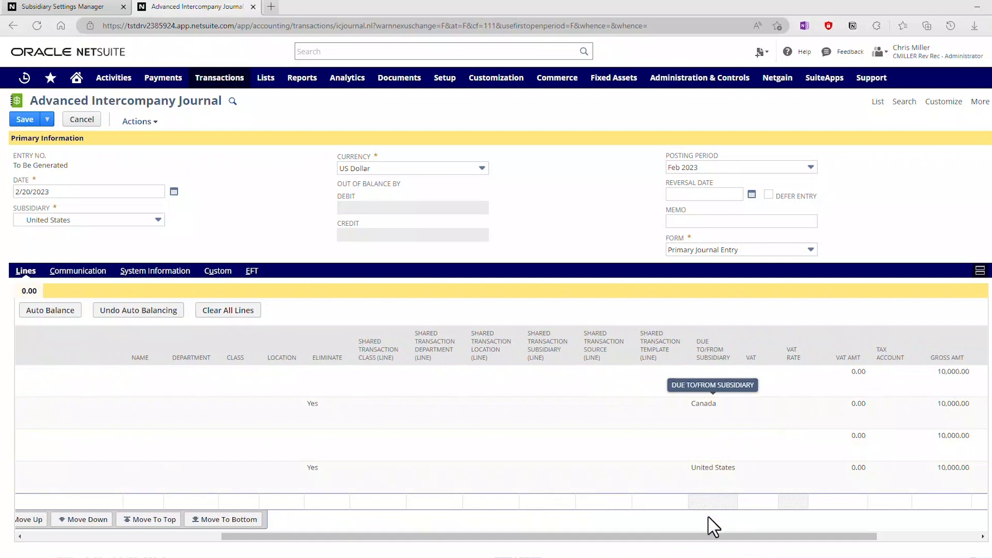
scroll("right", 3)
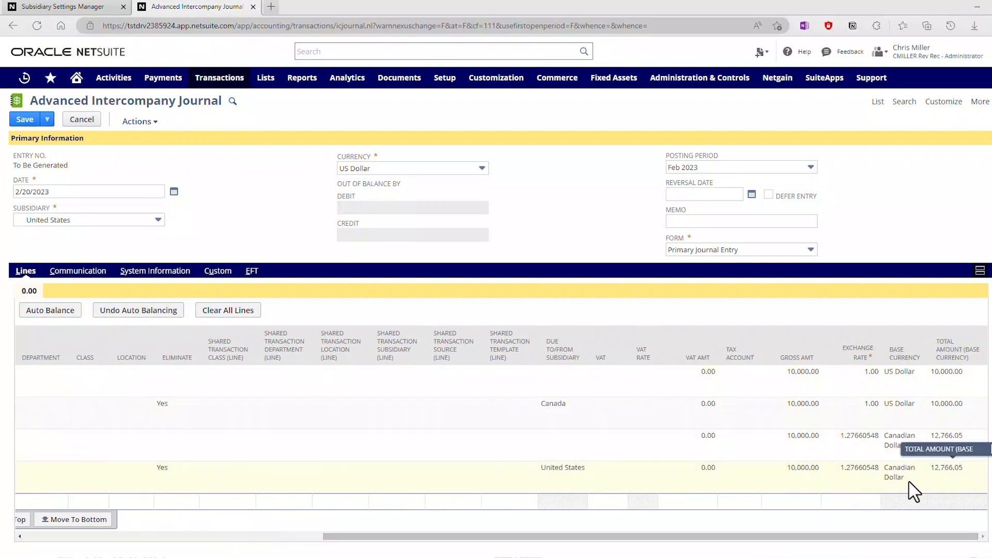
mouse_move(855, 480)
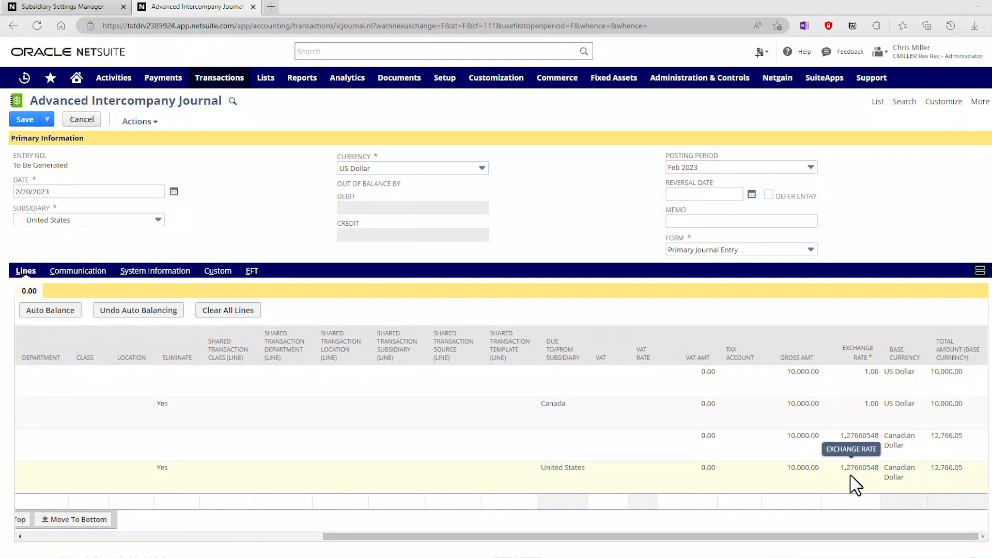